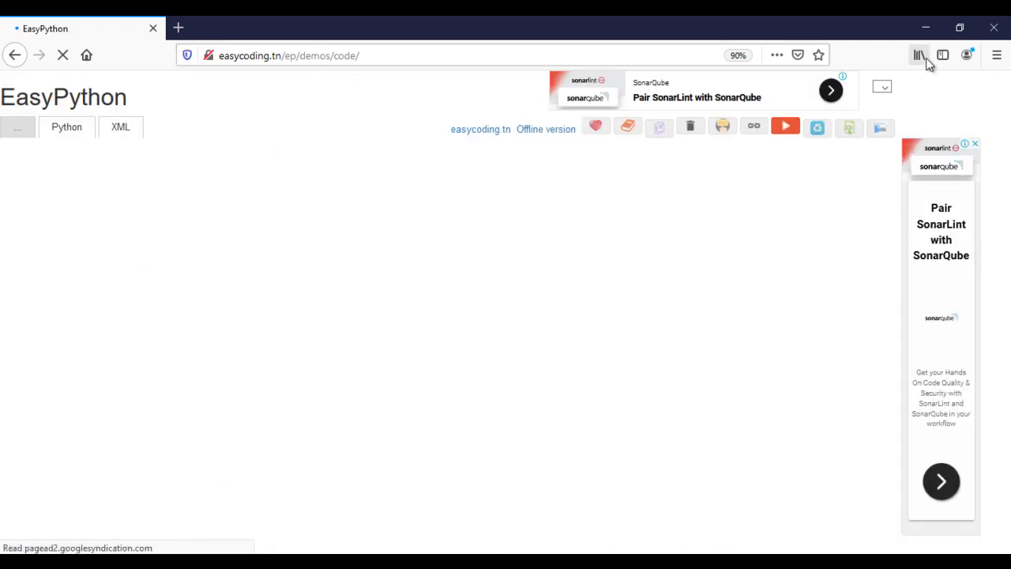
Step: Start an HTTP server listening on 172.16.0.22 port 8080 and serve forever
click(997, 55)
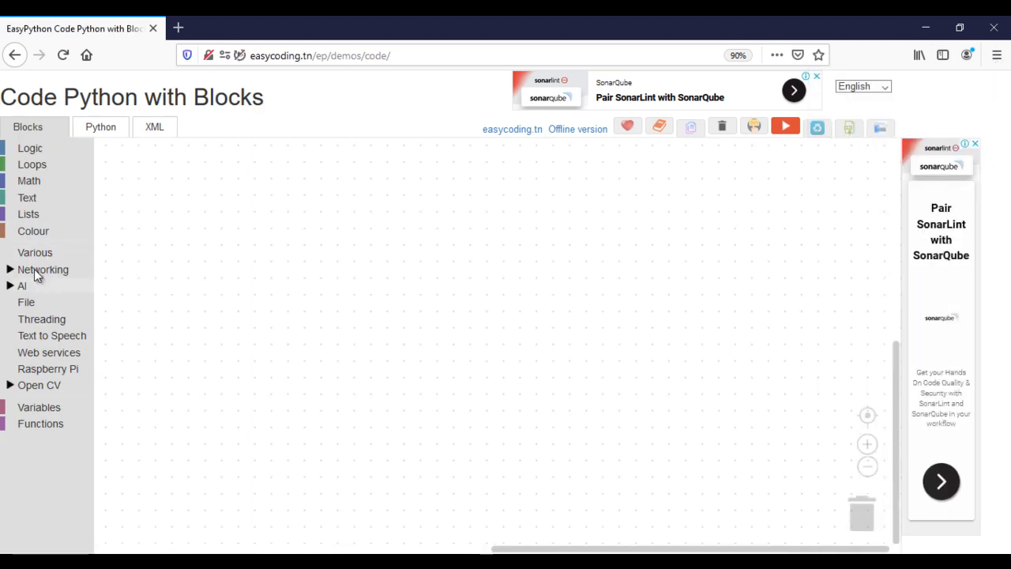
click(42, 268)
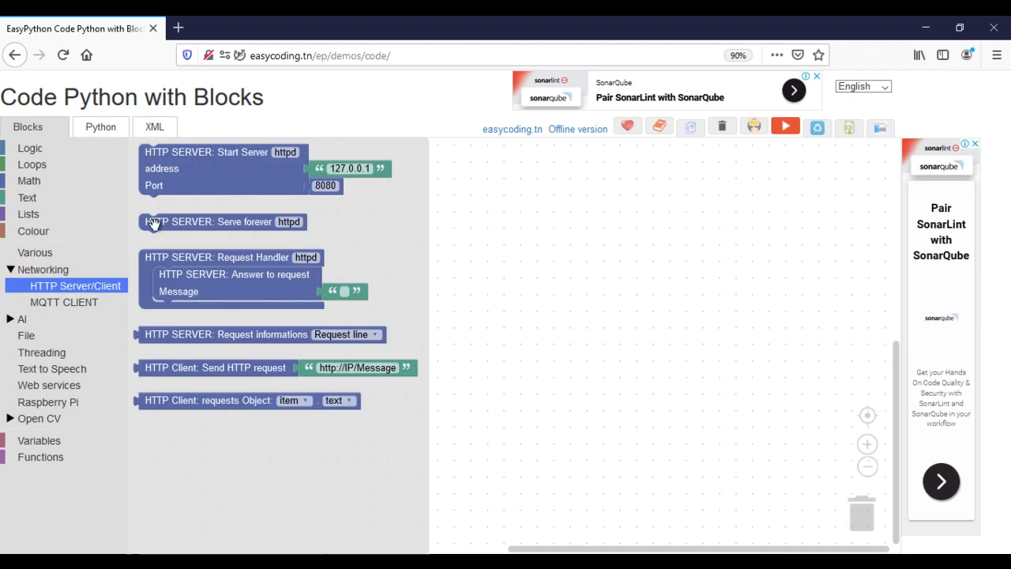
drag(221, 166, 323, 220)
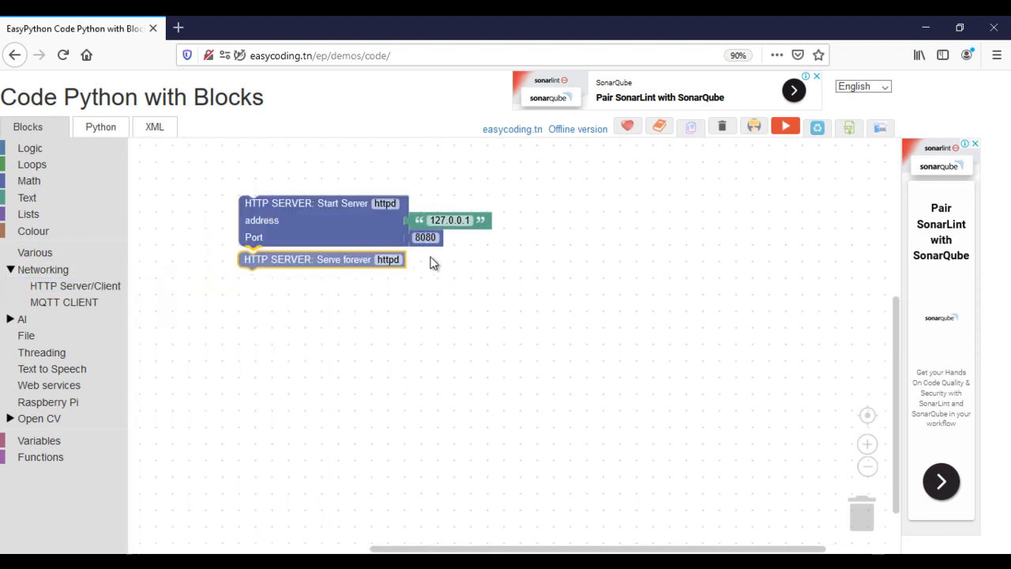
click(449, 221)
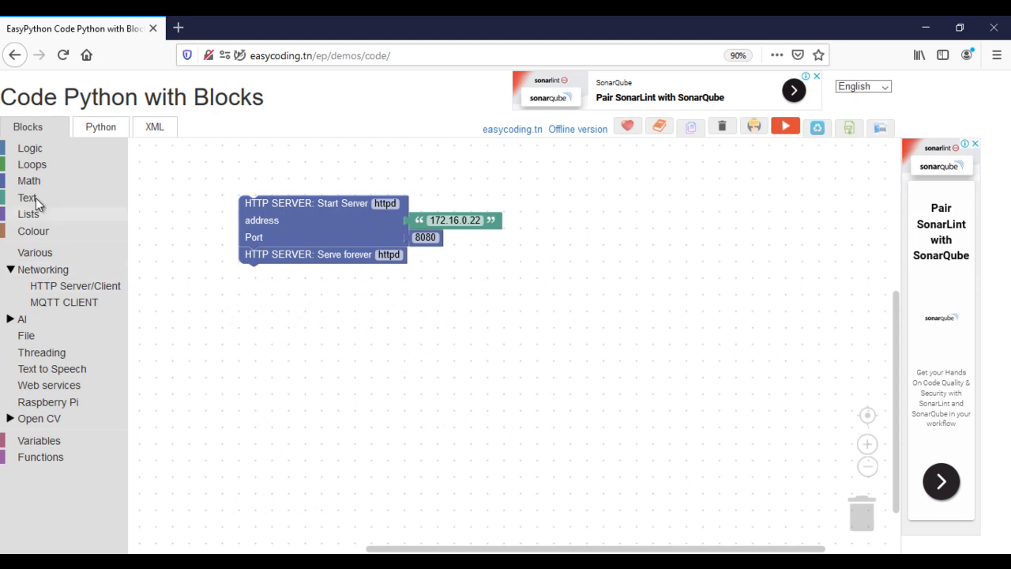
Step: Add a print of 'Starting server ...' above the server blocks
click(28, 180)
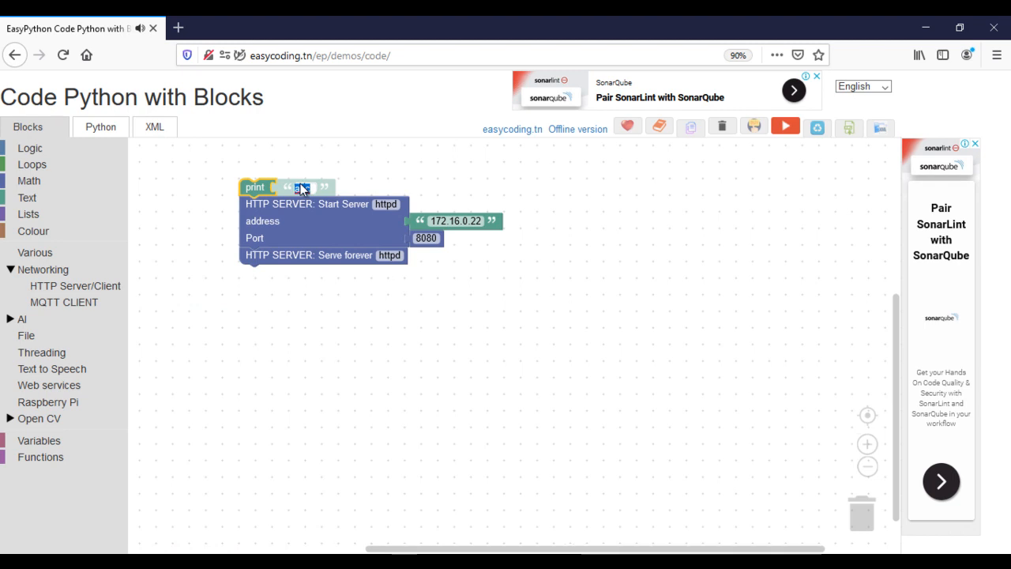
text(Starting server ...)
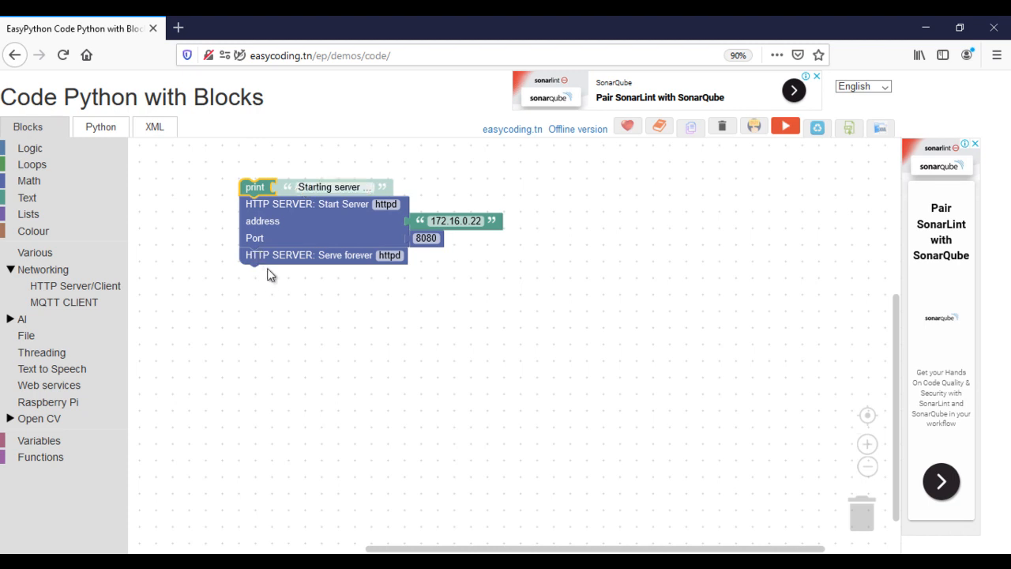
click(76, 284)
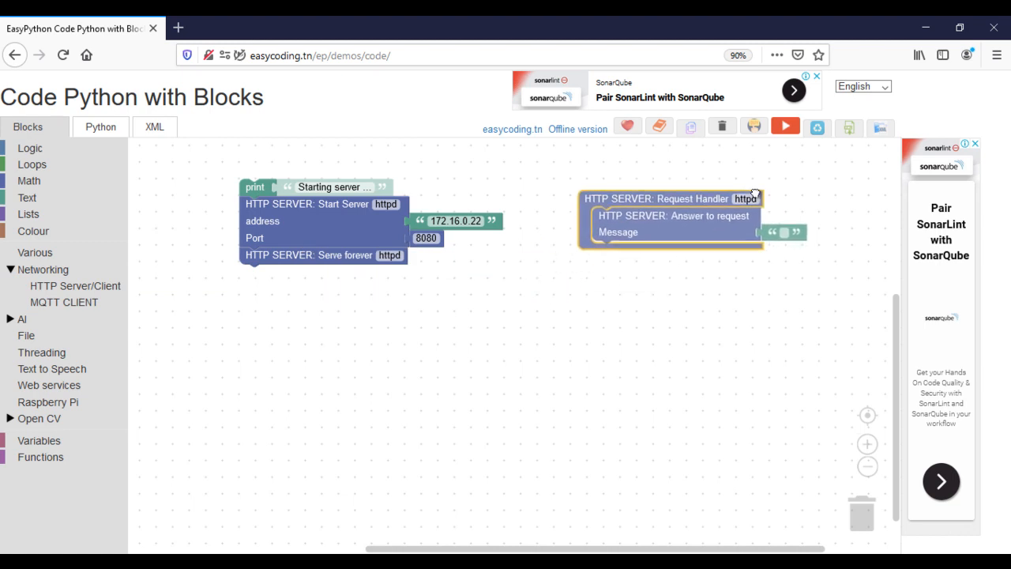
Step: Add a request handler below the server that answers with 'Welcome!'
drag(671, 199, 350, 281)
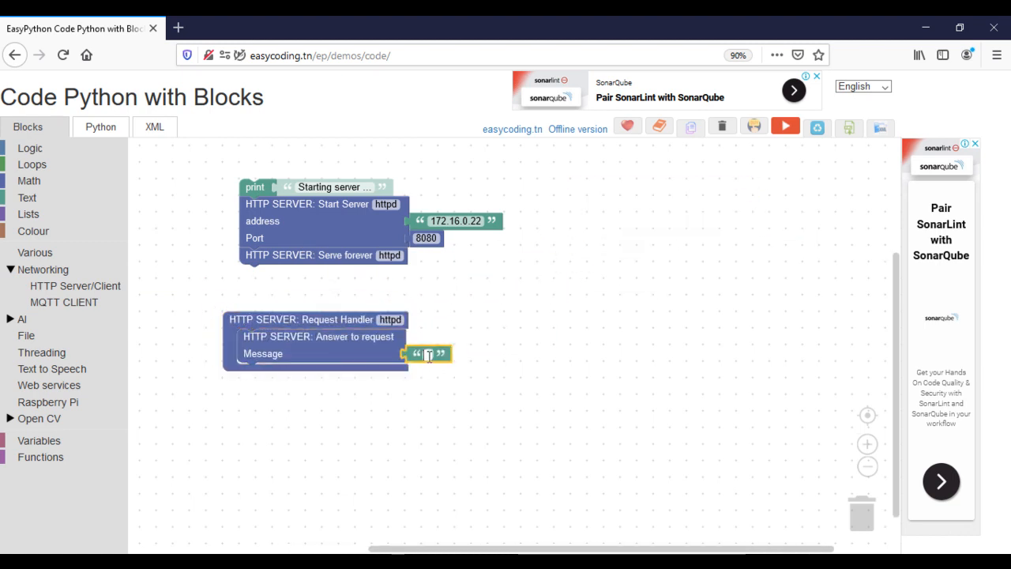
text(Welcome!)
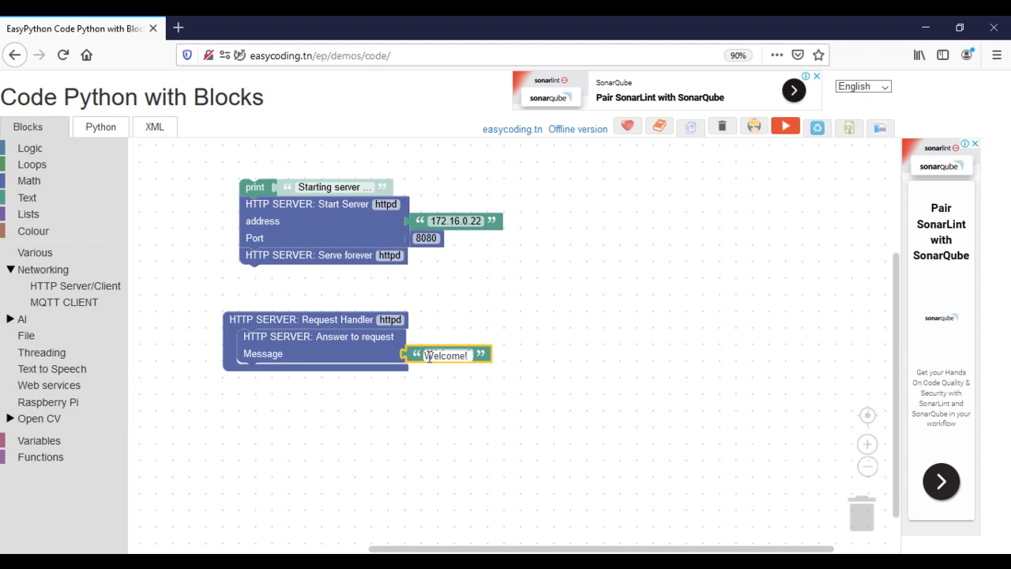
click(190, 386)
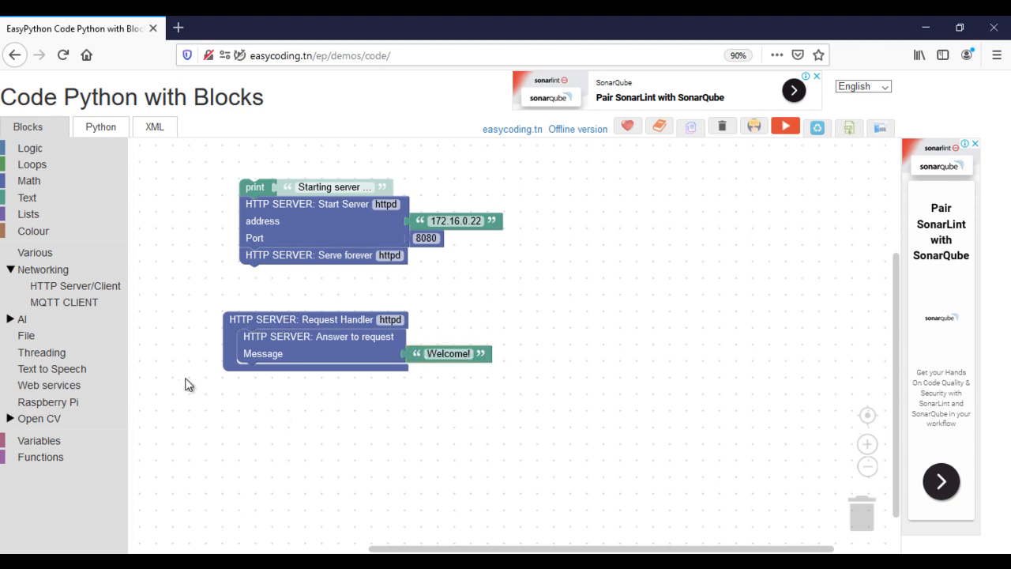
click(38, 440)
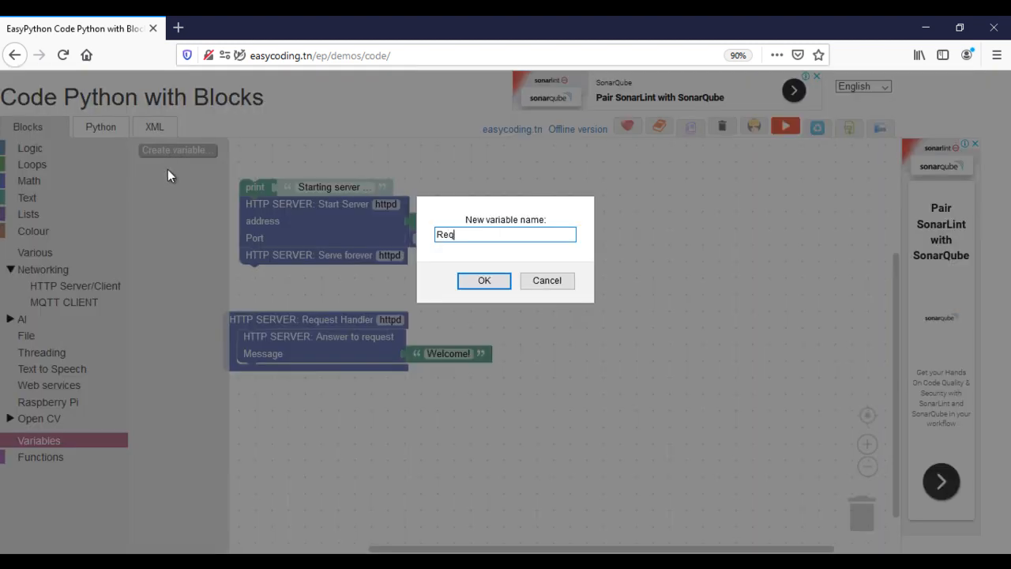
Step: Create variable Request and set it to the request line inside the handler
click(484, 282)
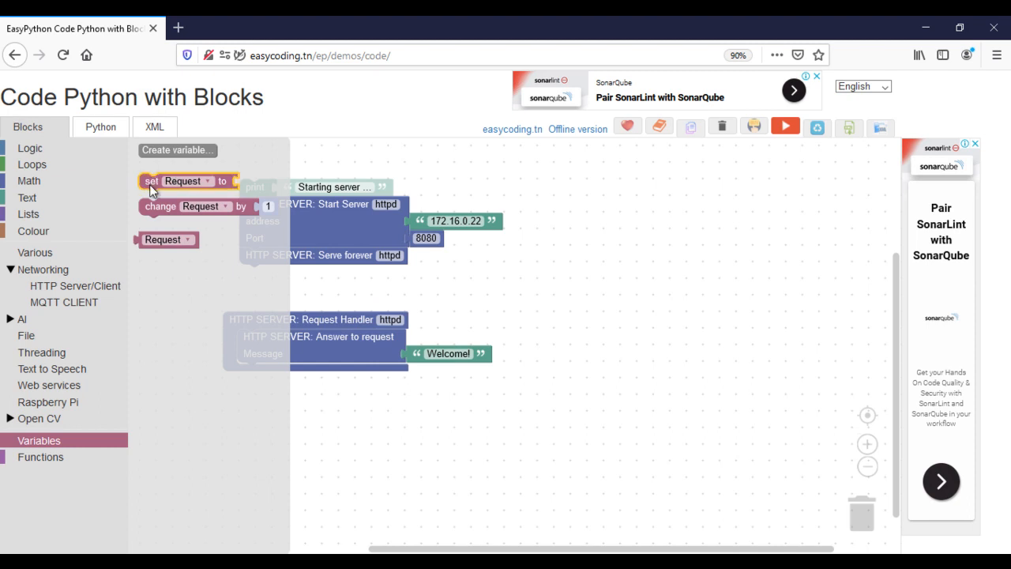
drag(150, 180, 285, 369)
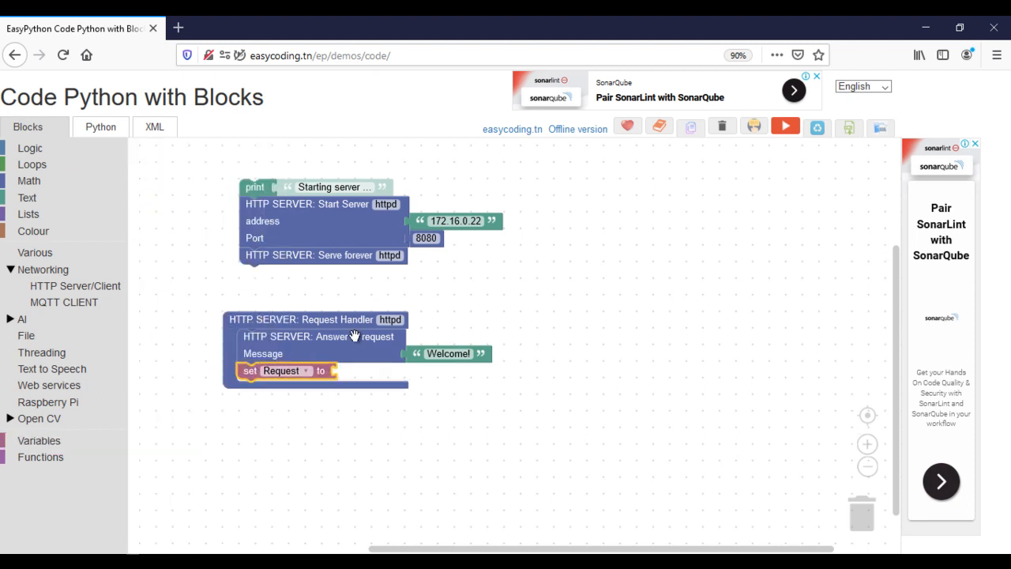
click(76, 284)
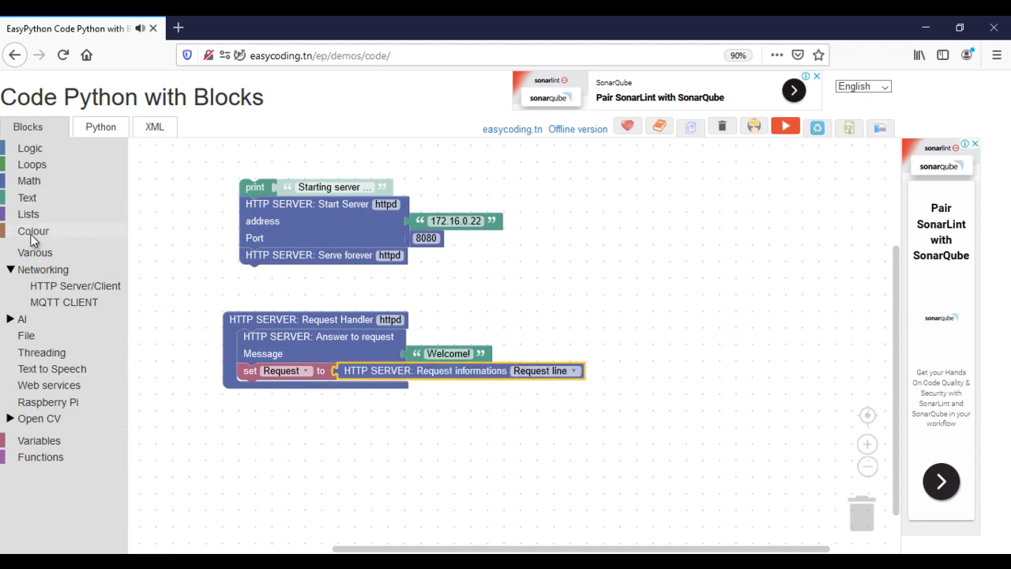
Step: Set Request to the cleared HTTP request of variable Request
click(27, 198)
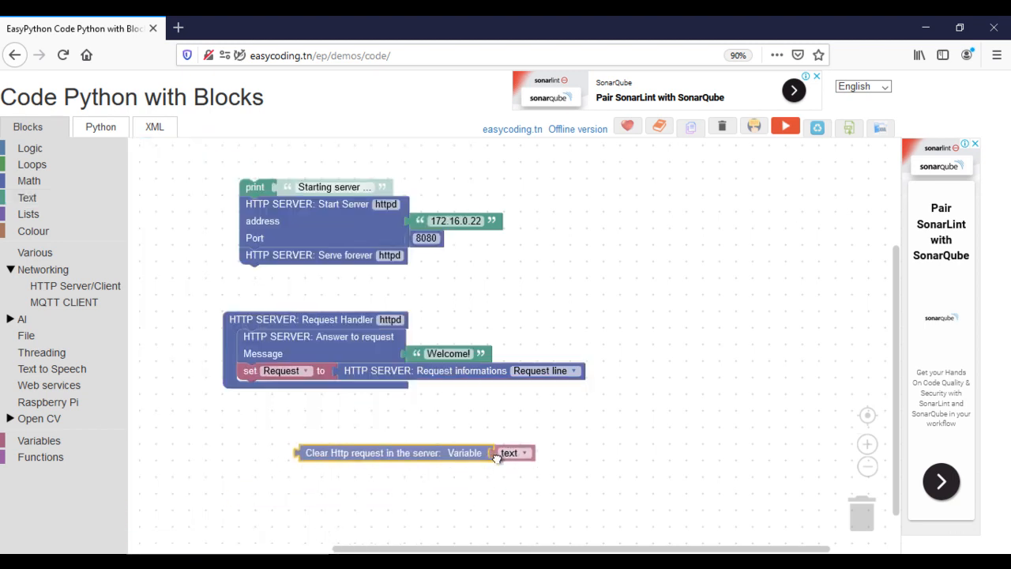
click(512, 451)
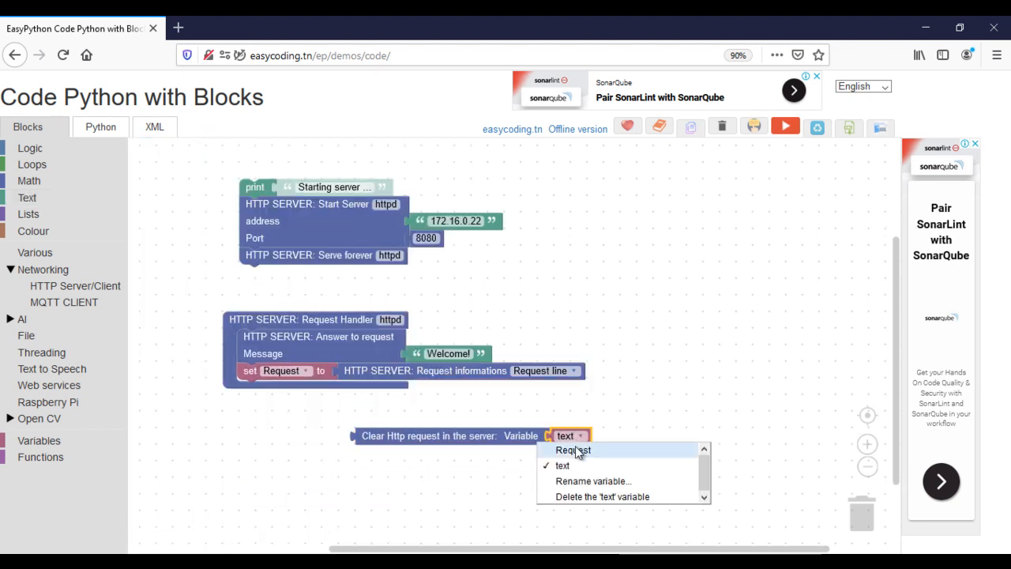
click(572, 449)
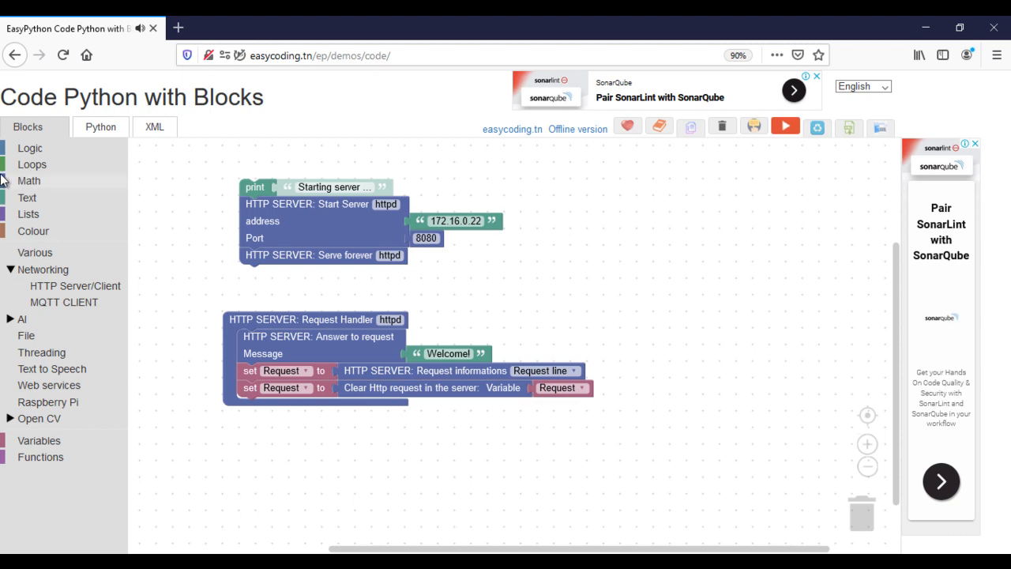
click(27, 198)
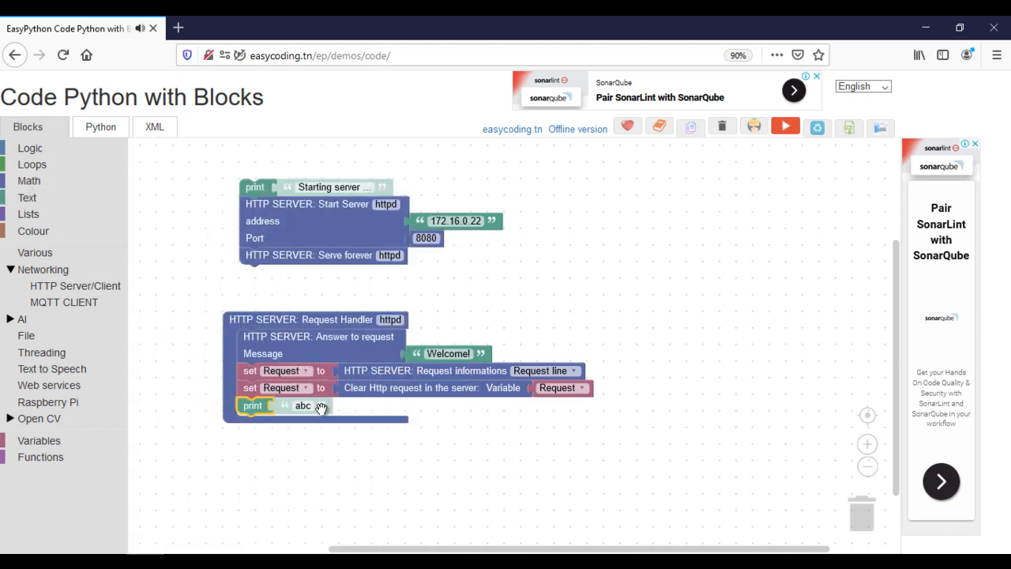
Step: Make the handler print 'Your request is:' followed by the Request variable
text(Your request is:)
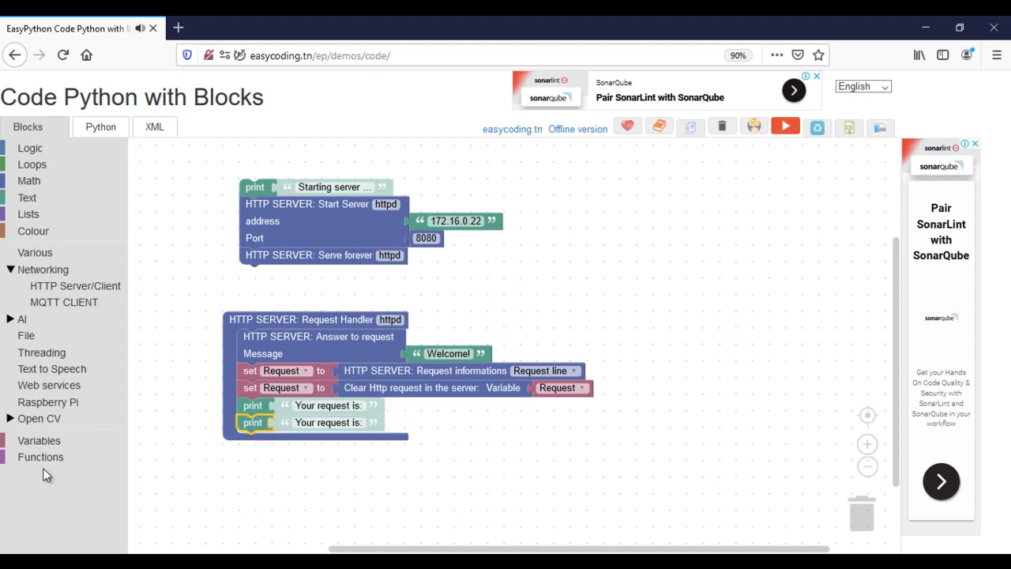
click(38, 439)
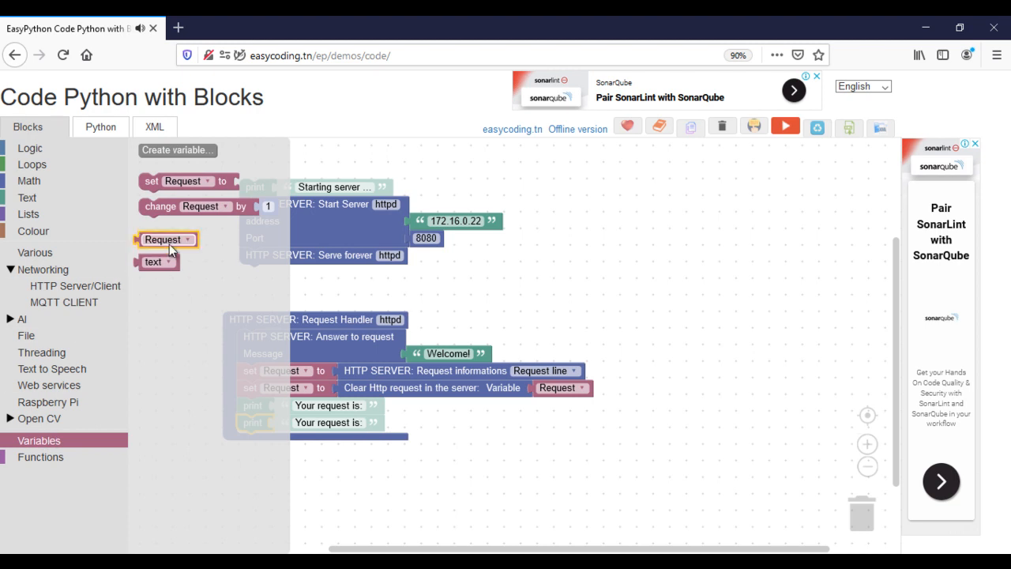
drag(164, 240, 300, 421)
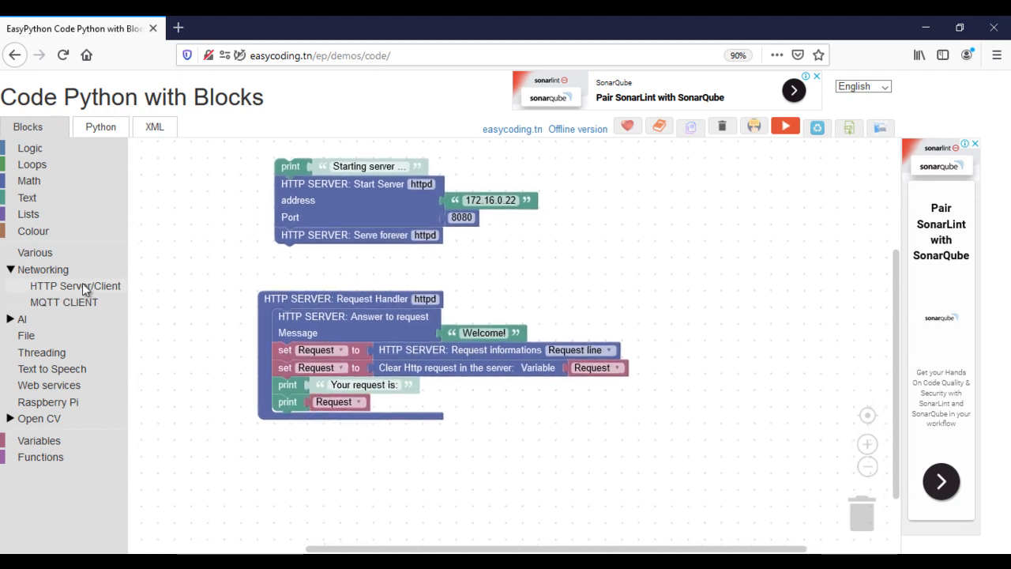
click(25, 335)
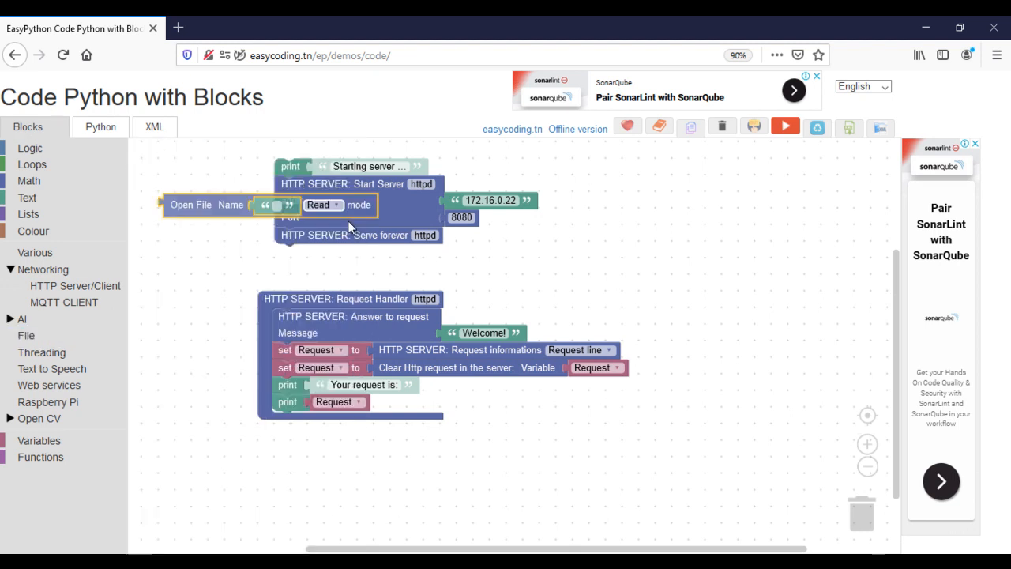
Step: Add an Open File block in Append mode to the handler
drag(205, 206, 506, 452)
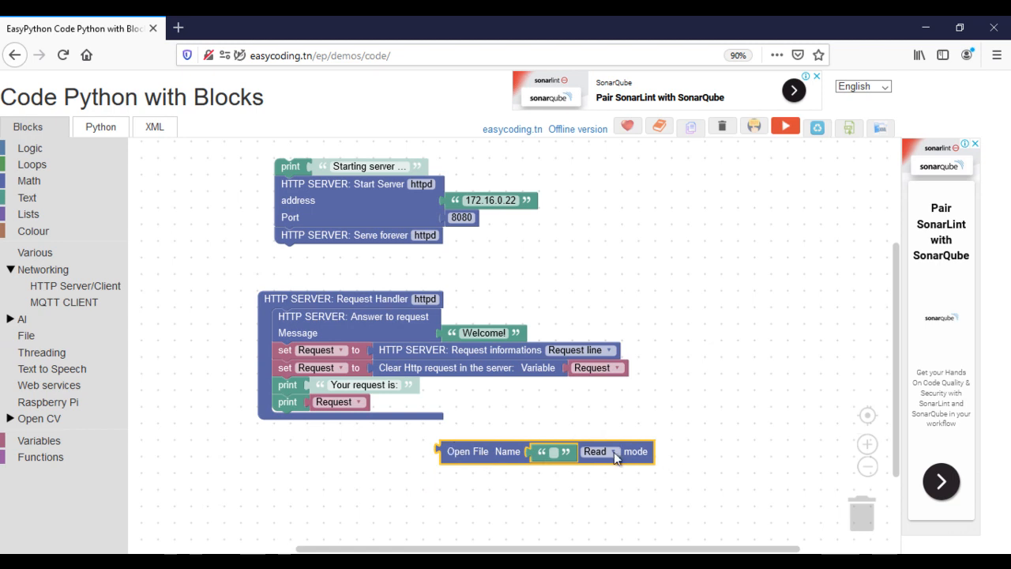
click(600, 452)
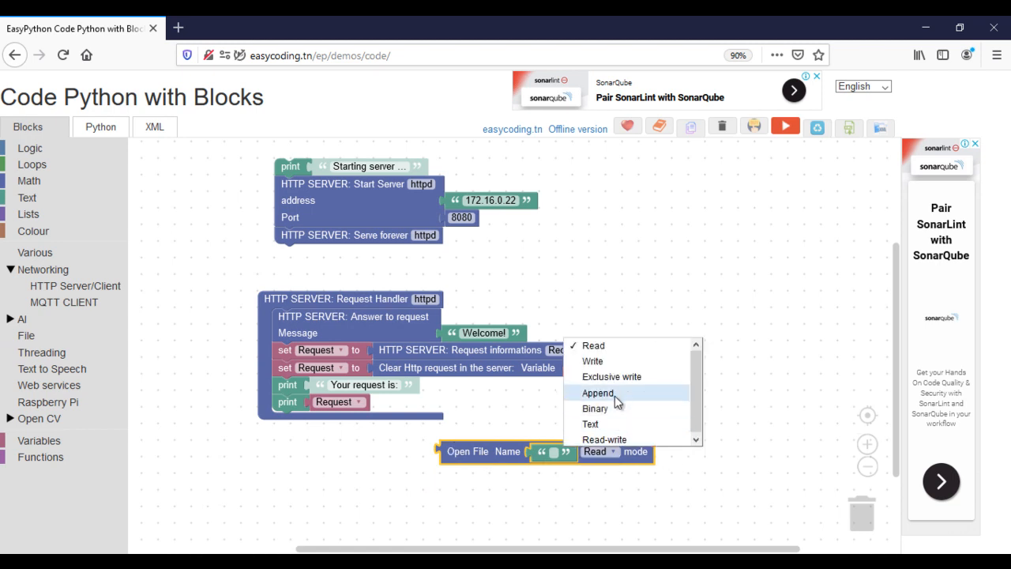
click(599, 392)
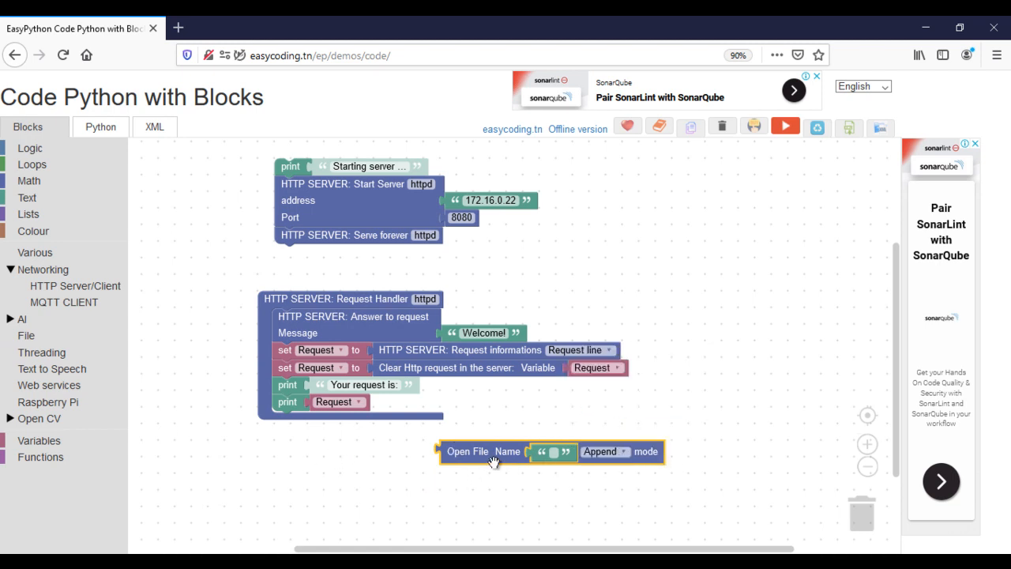
click(38, 439)
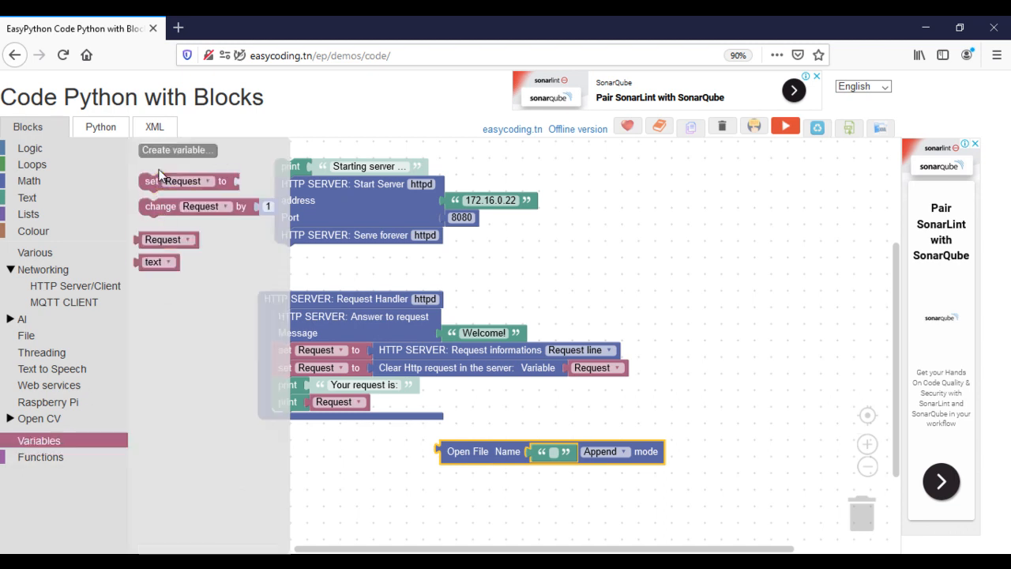
Step: Create variable MyFile and set it to the opened file named data.csv
click(177, 150)
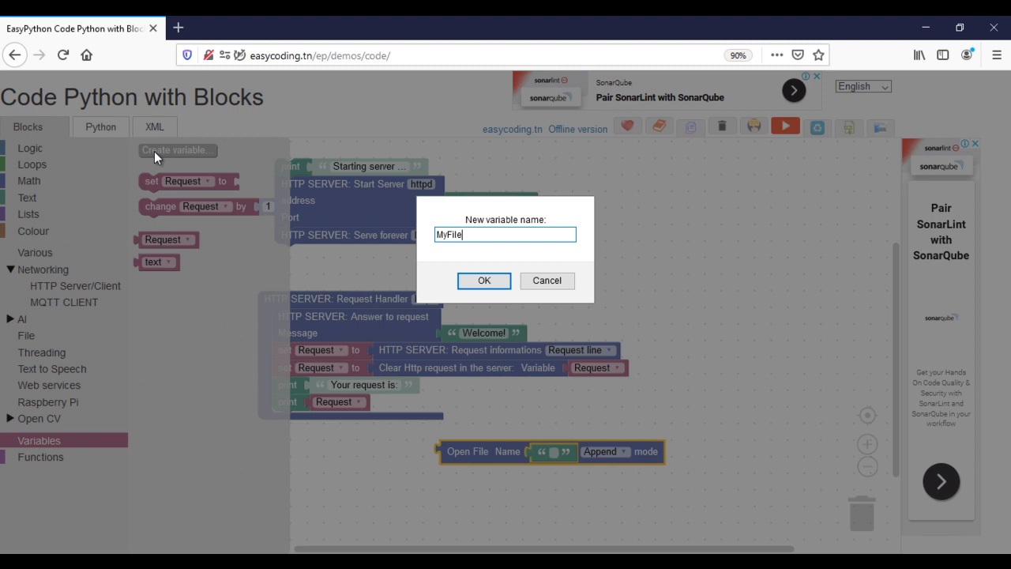
click(484, 281)
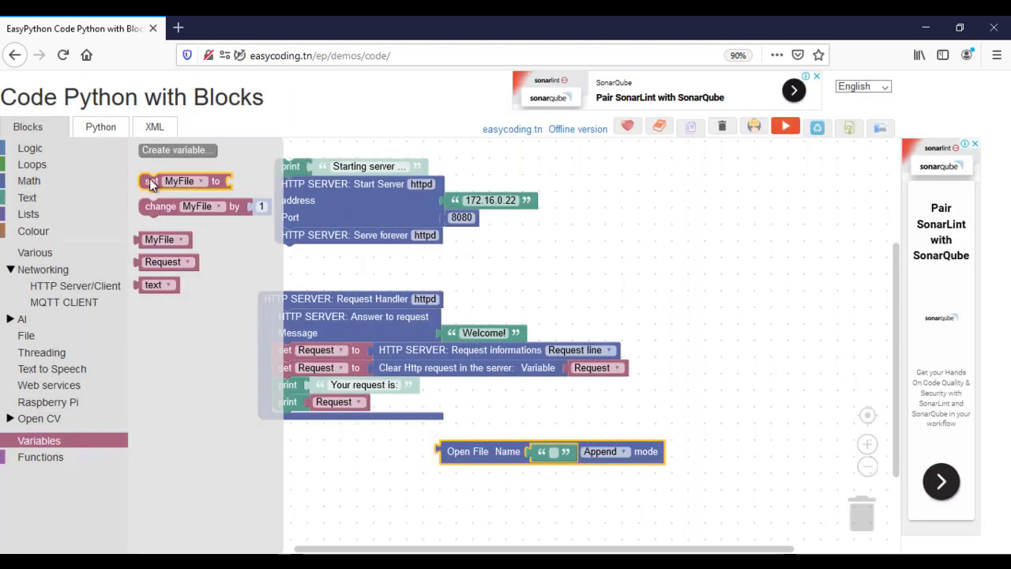
drag(182, 180, 313, 419)
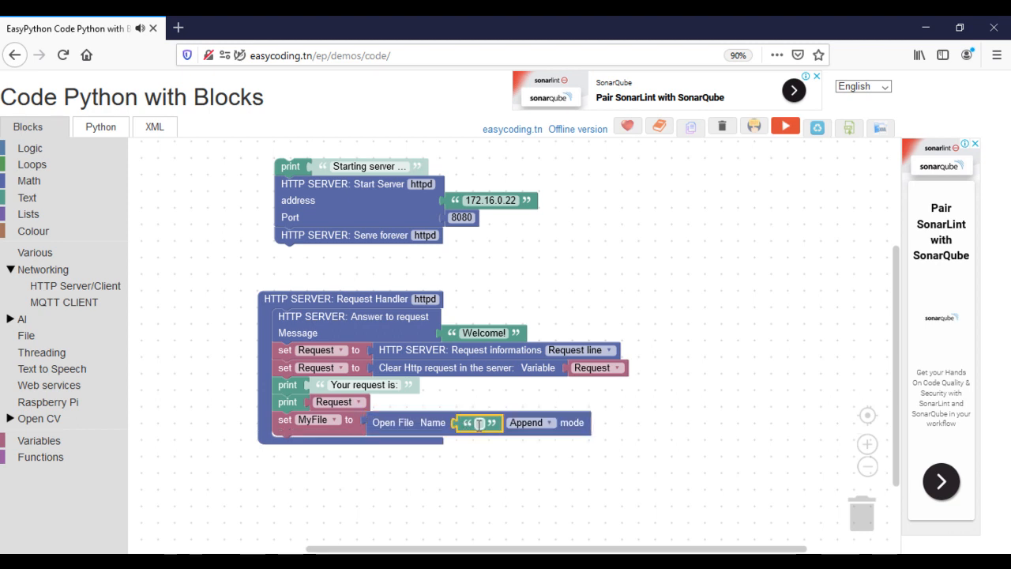
text(data.csv)
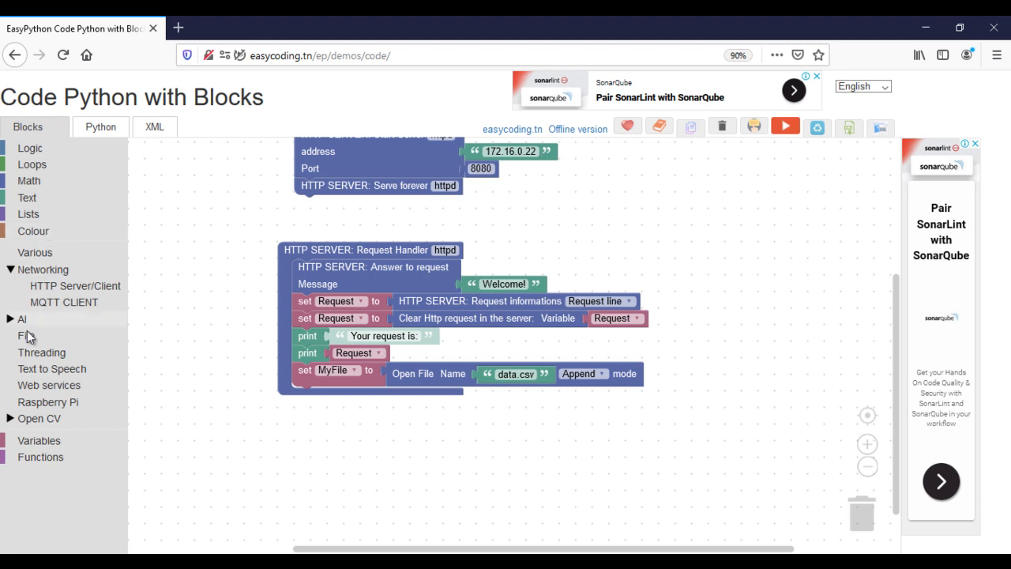
Step: Add a file write step that writes to MyFile
click(26, 335)
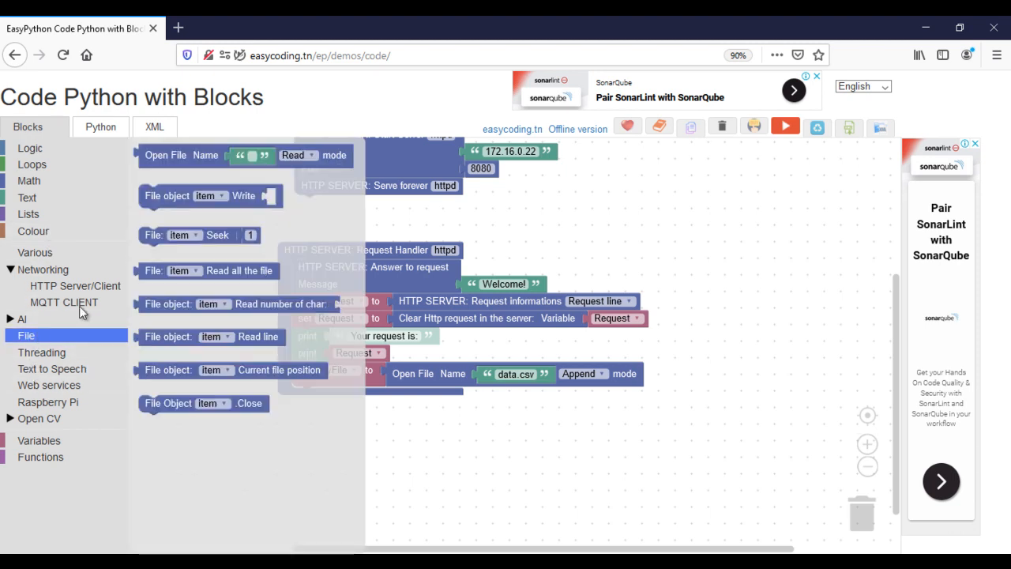
click(208, 196)
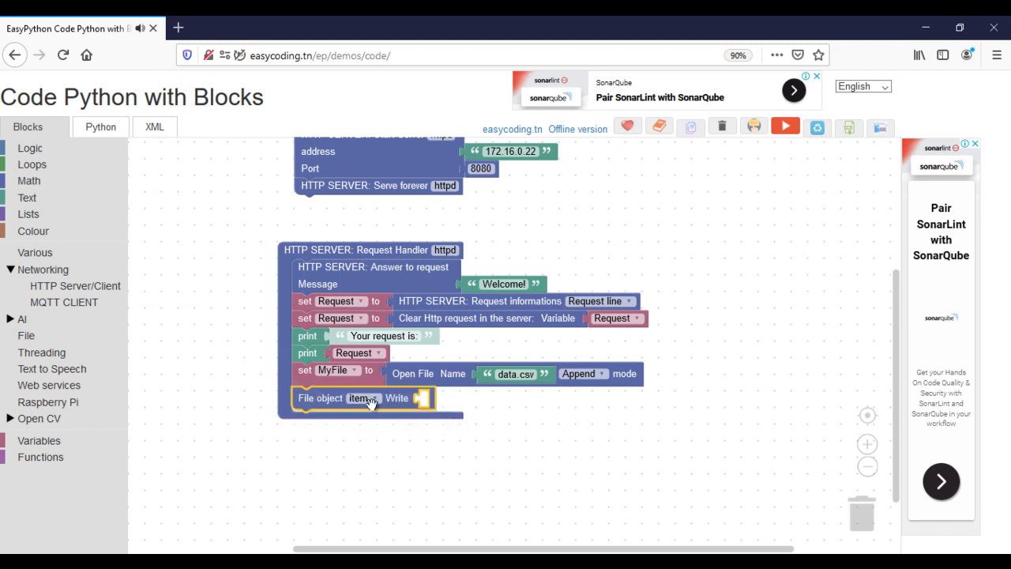
click(361, 398)
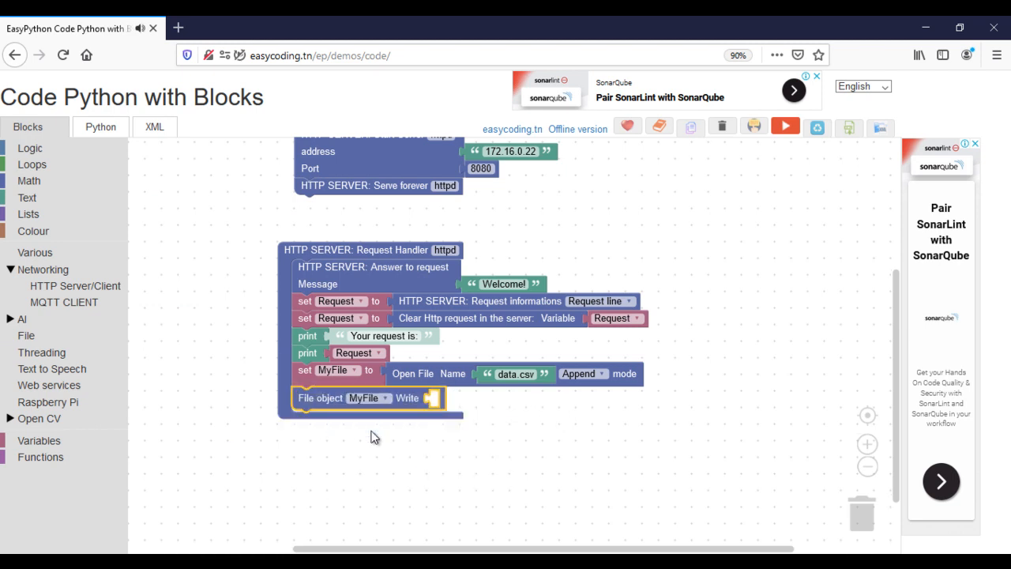
click(27, 198)
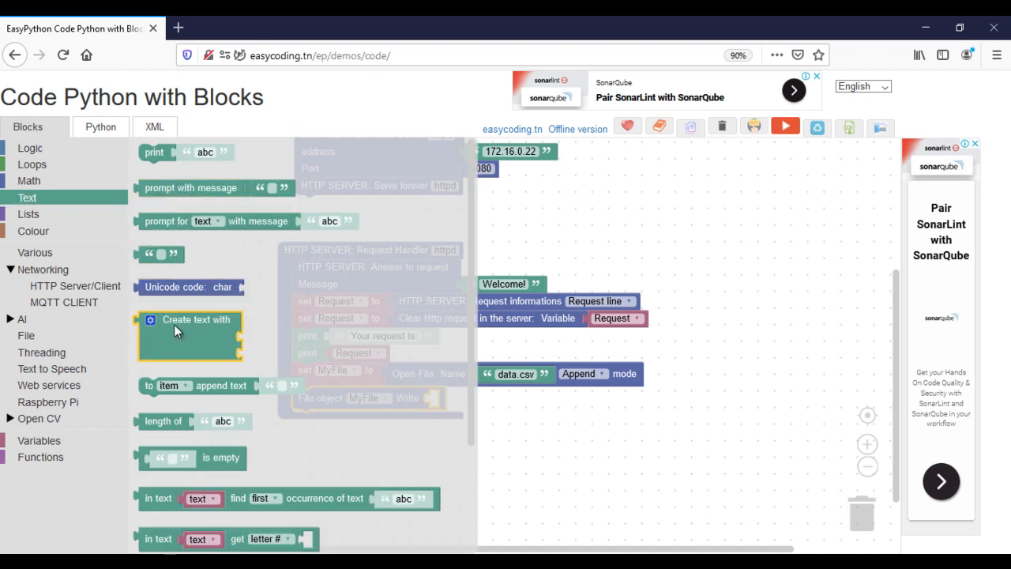
Step: Write a joined text of 'DATA', the Request value and a newline
drag(196, 332, 482, 414)
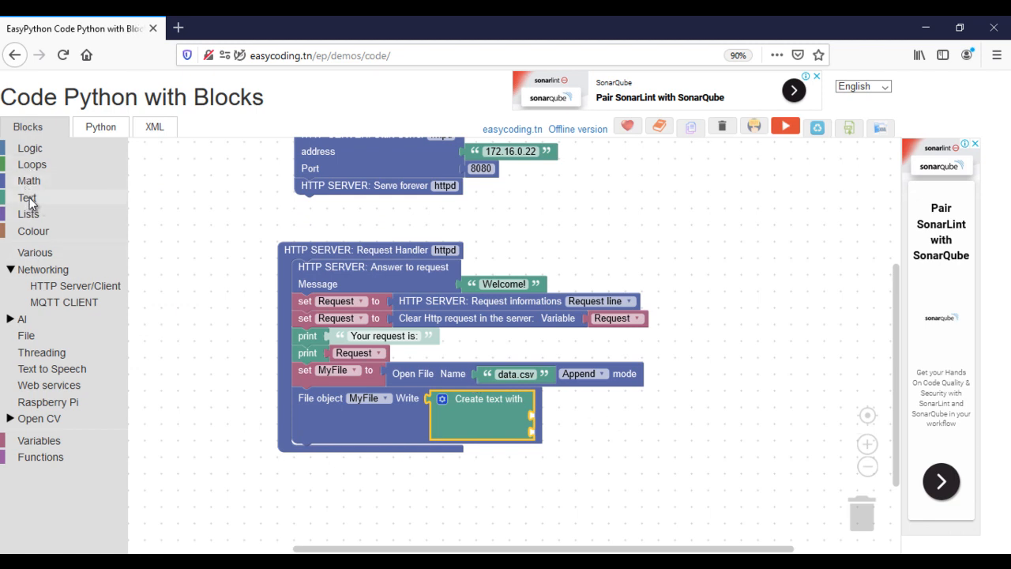
click(27, 198)
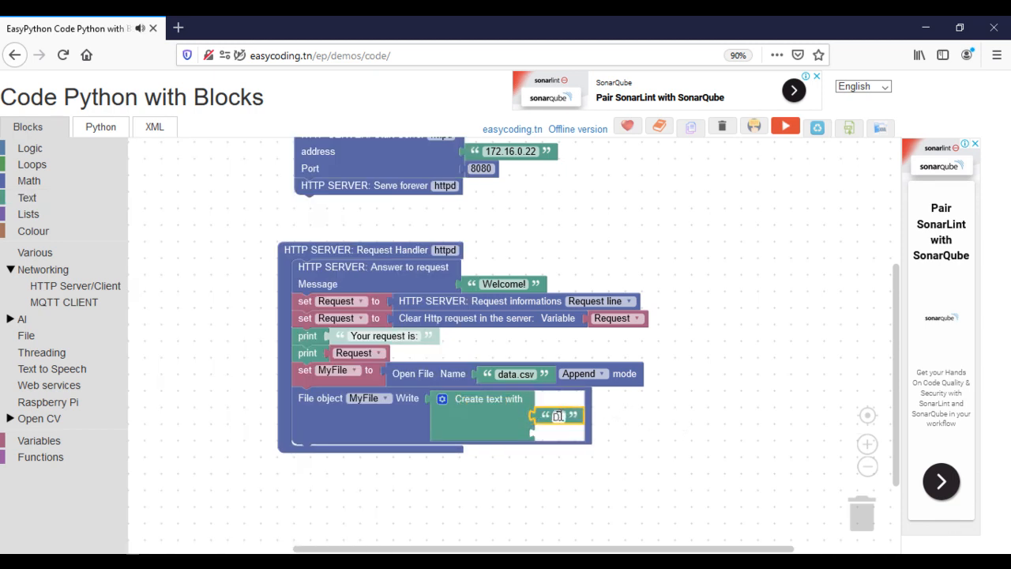
text(DATA:)
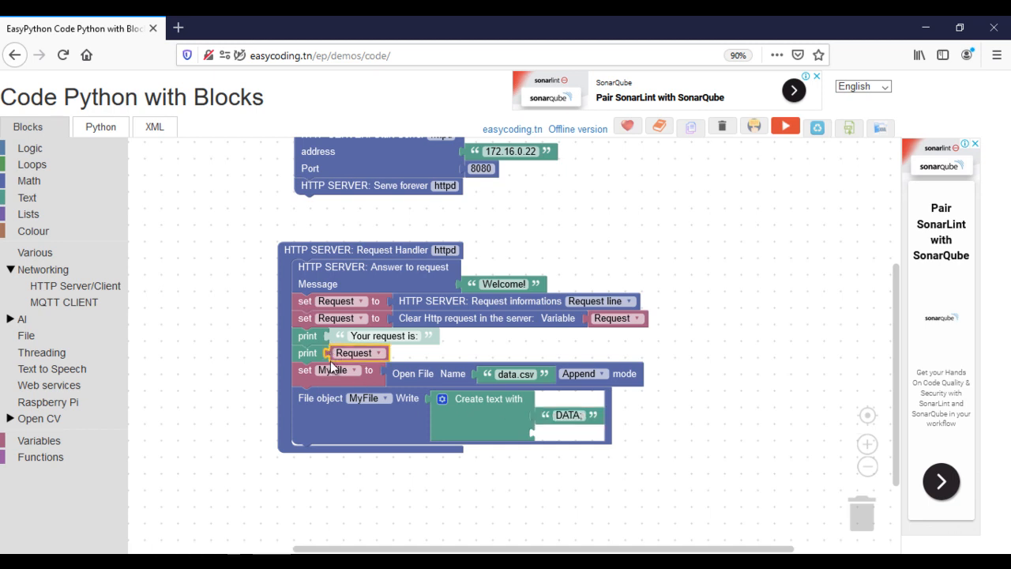
drag(357, 352, 575, 437)
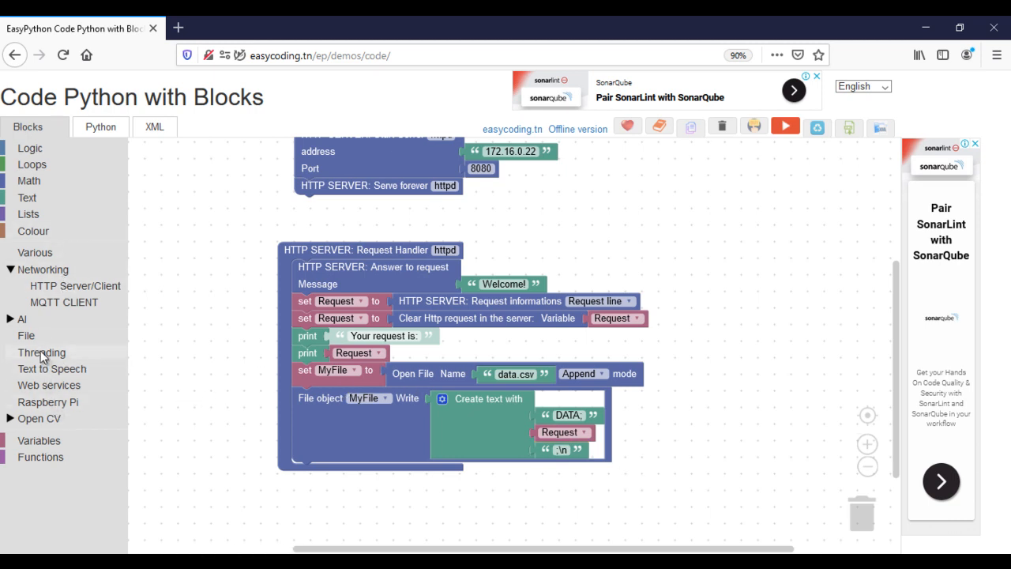
Step: End the handler with a close step for MyFile
click(26, 335)
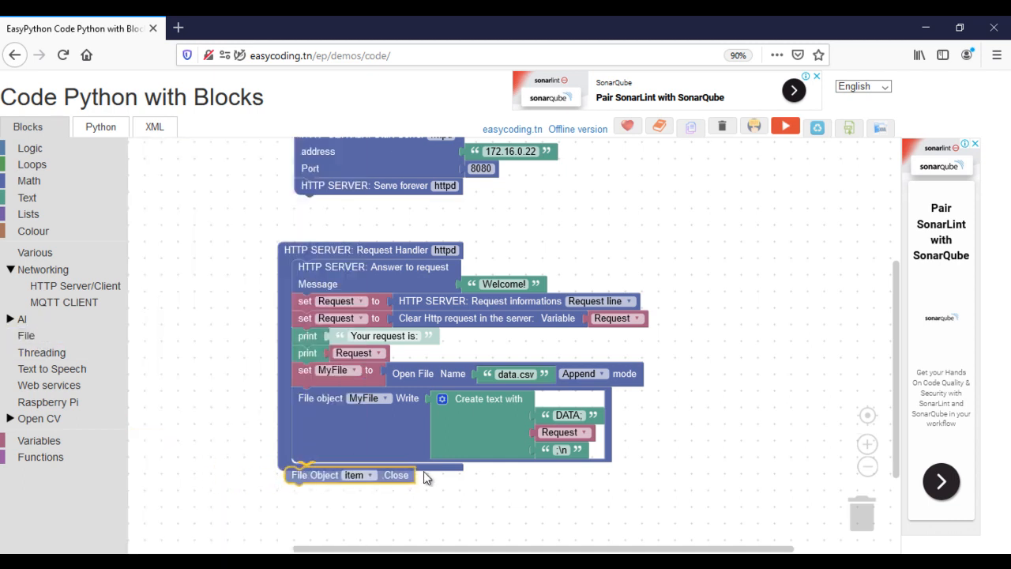
click(359, 474)
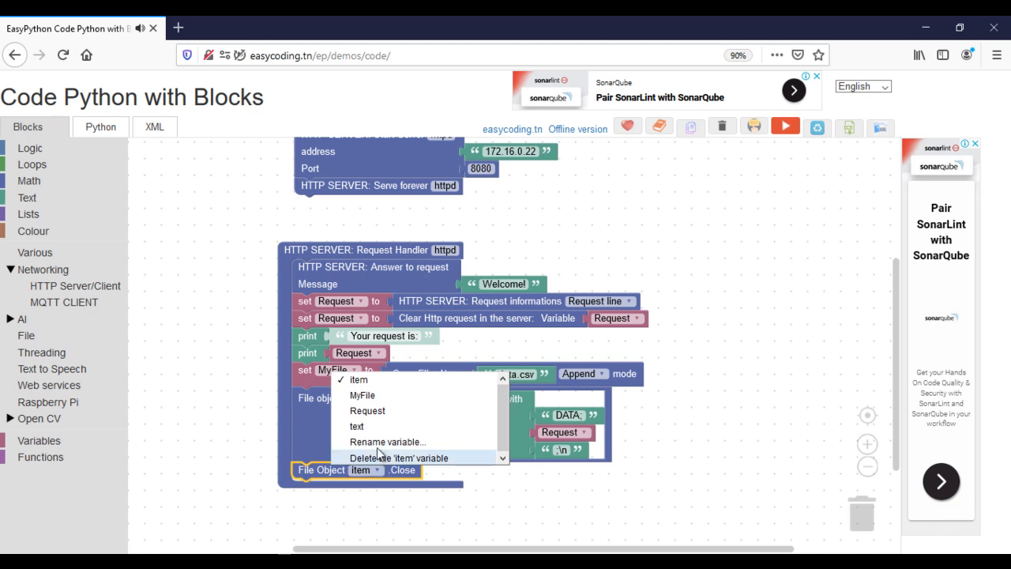
click(364, 395)
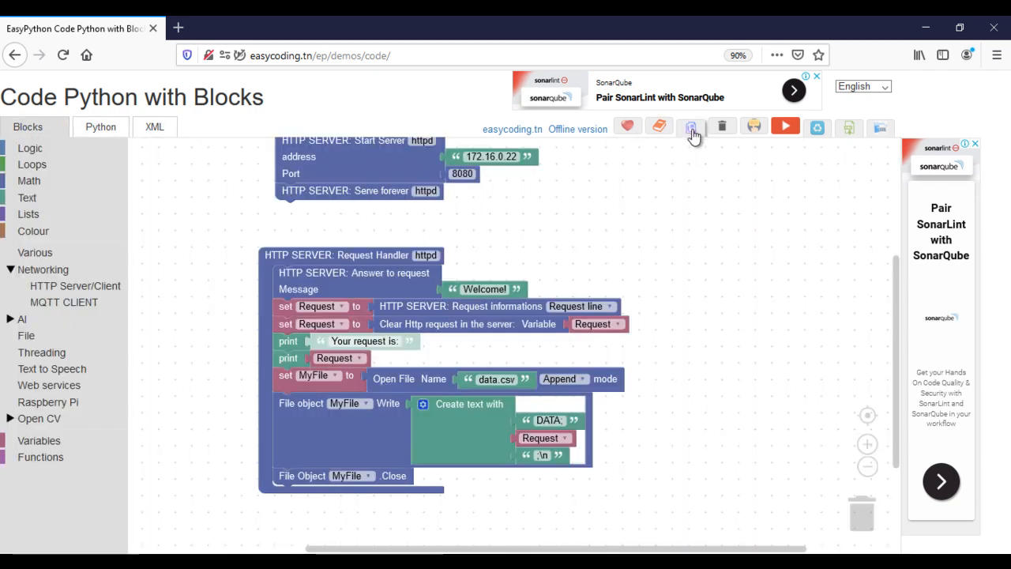
Step: Send the generated code to IDLE and save it as ServerScript.py in MyCode
click(692, 126)
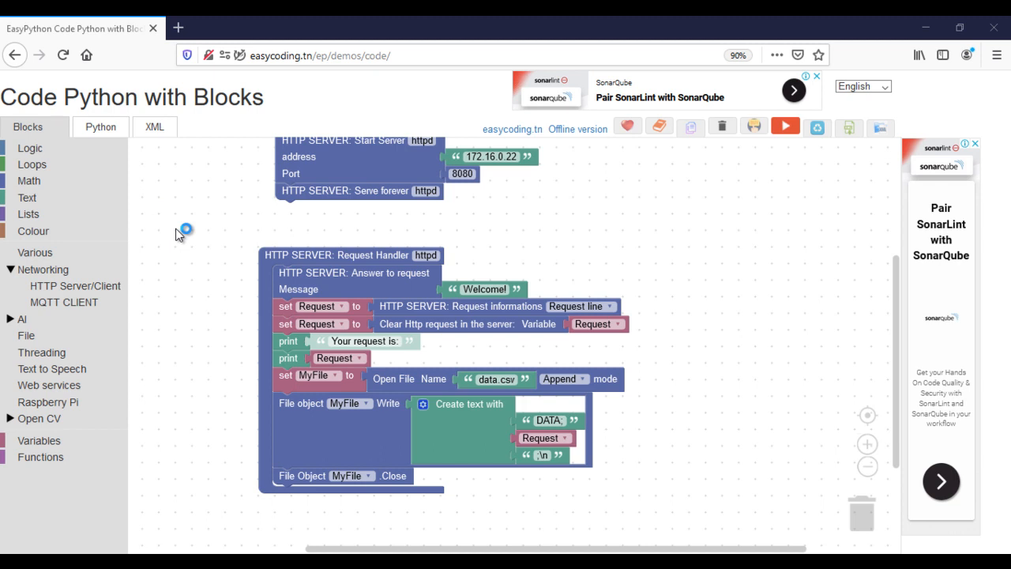
mouse_move(177, 231)
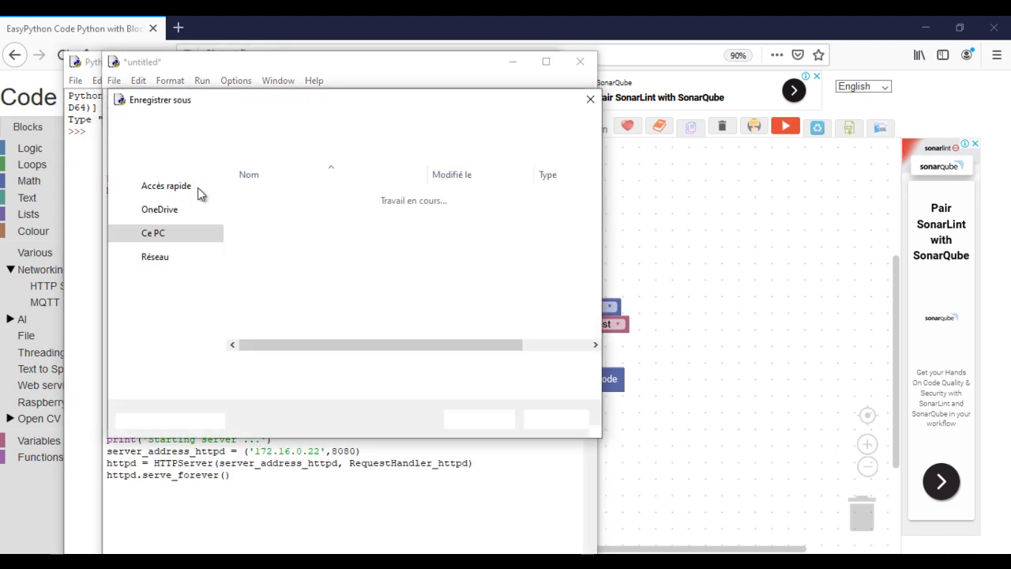
text(S)
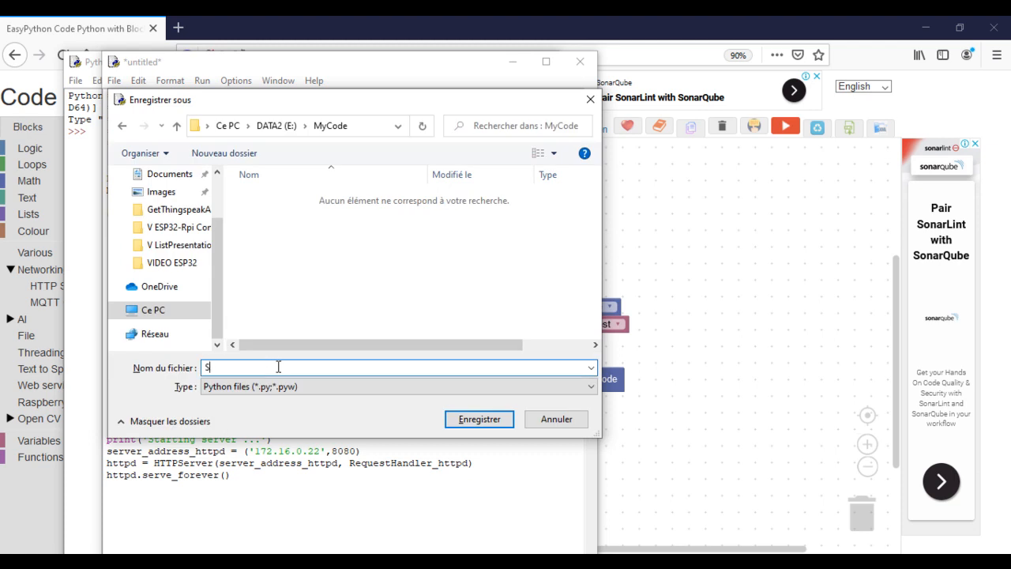
text(erverScript)
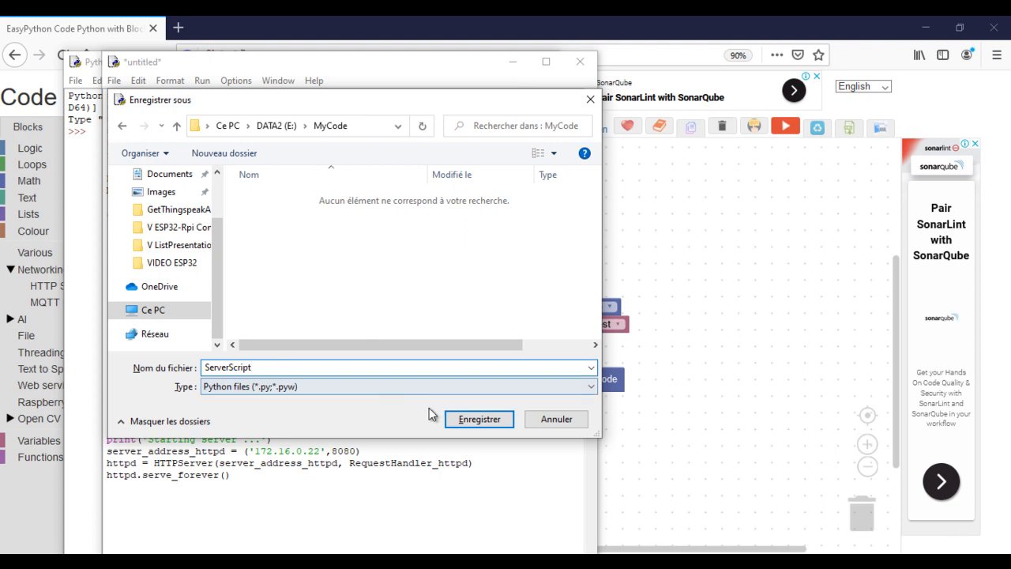
click(479, 419)
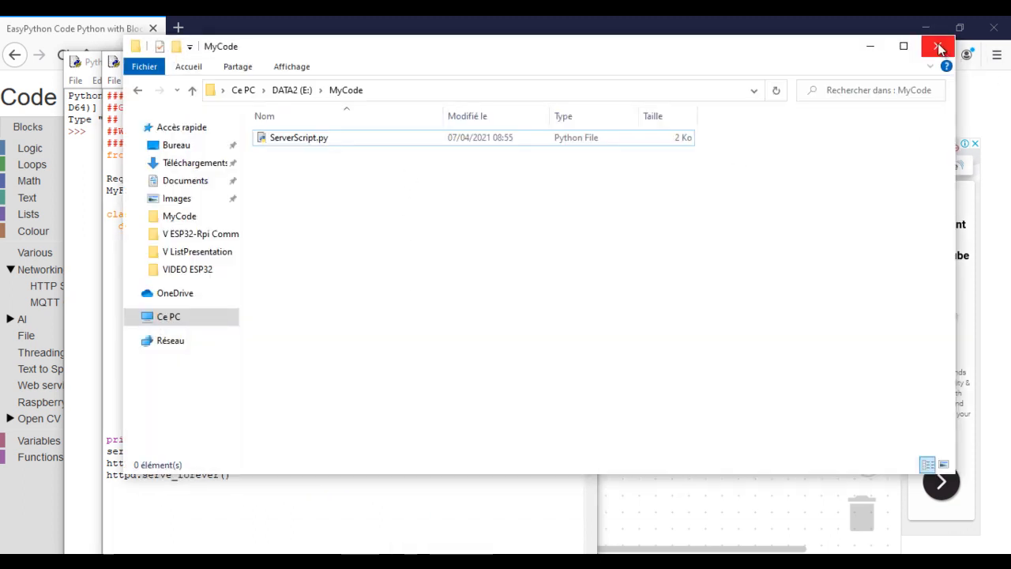
Step: Close the Explorer window and run ServerScript.py with Run Module
double_click(298, 135)
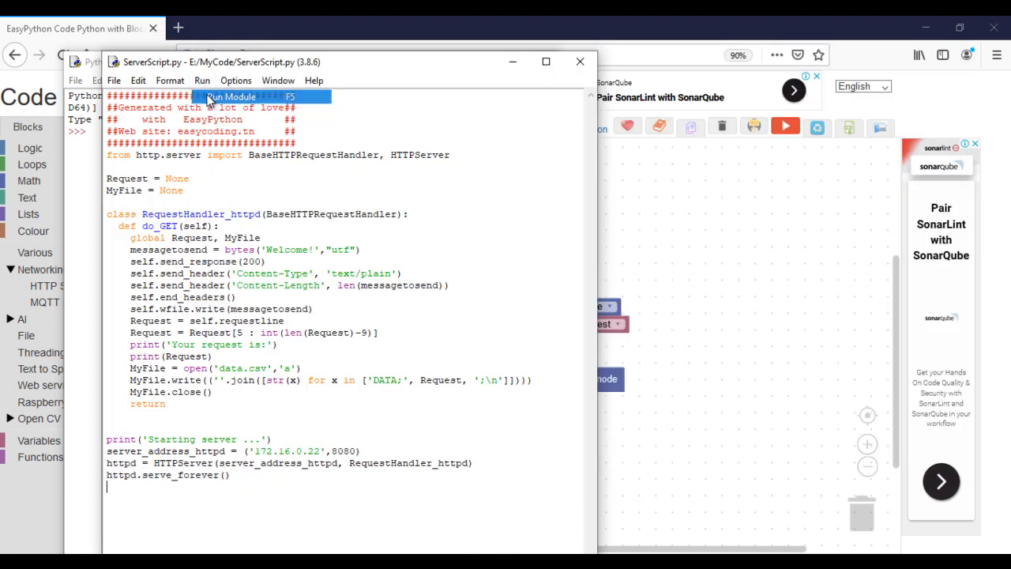
click(233, 96)
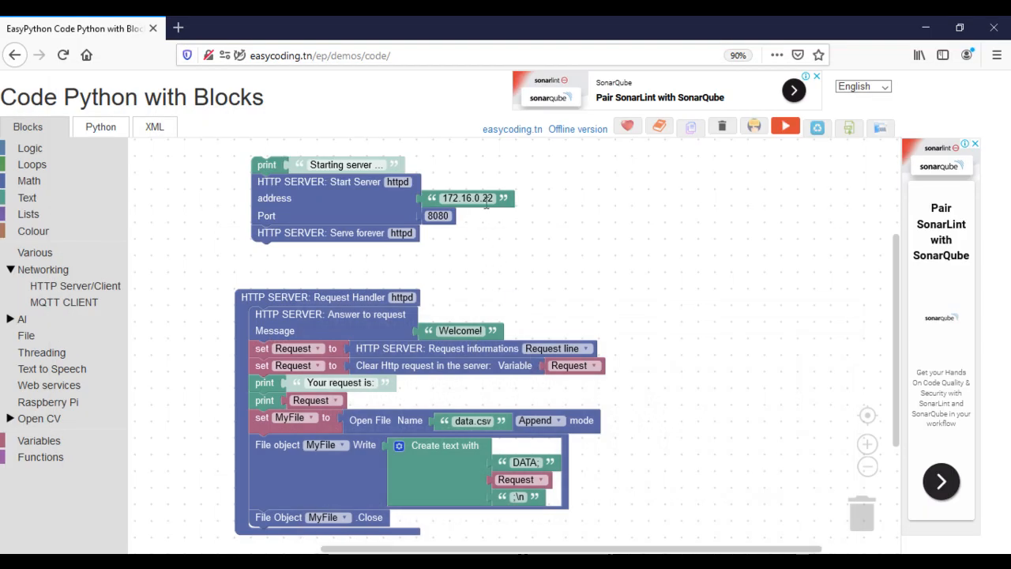
Step: Bring the Python shell forward showing the server starting
click(467, 199)
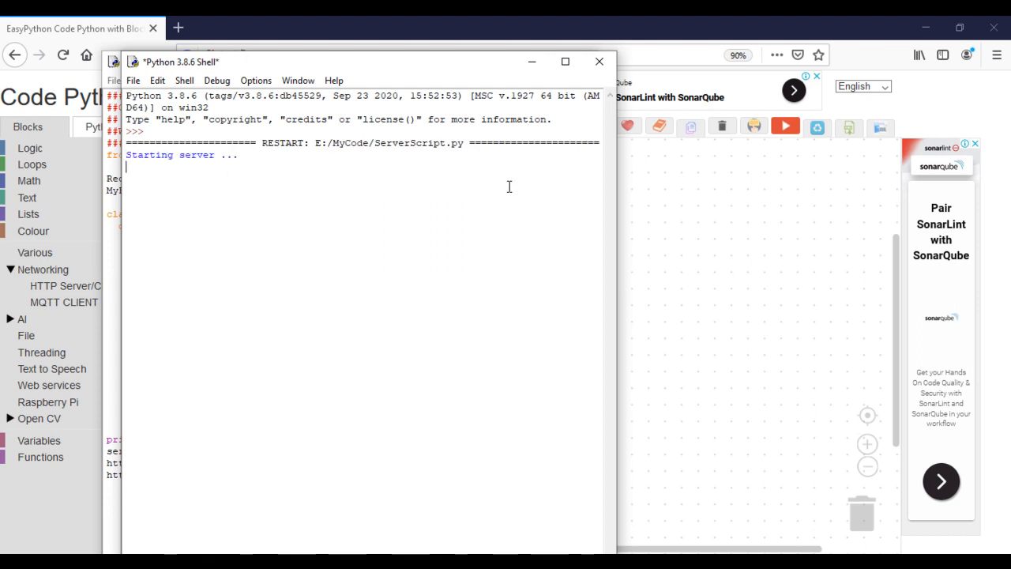
Step: Request 172.16.0.221:8080/10 from the address bar so the Python server logs it
click(344, 28)
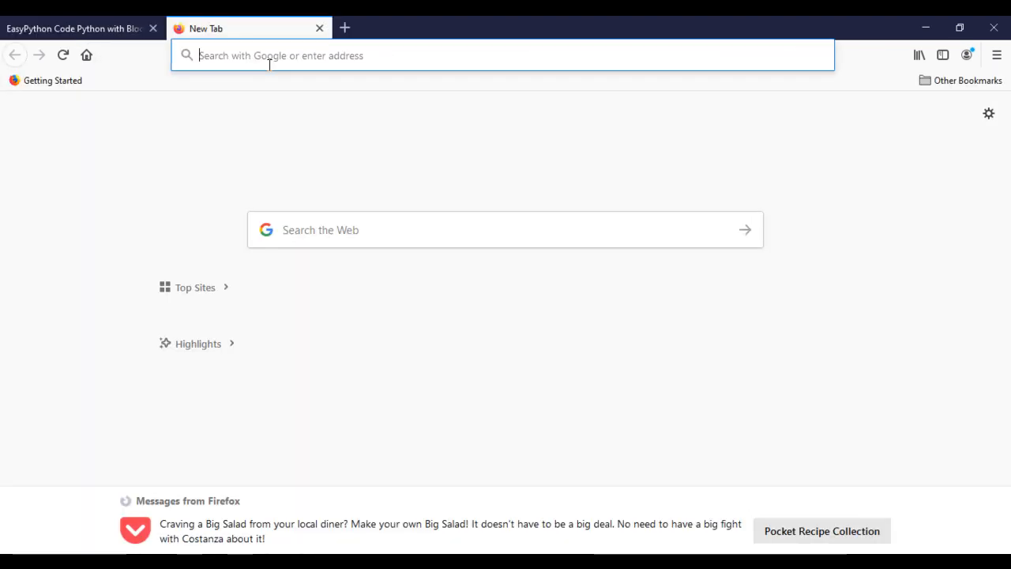
text(172.16.0.221:8080/)
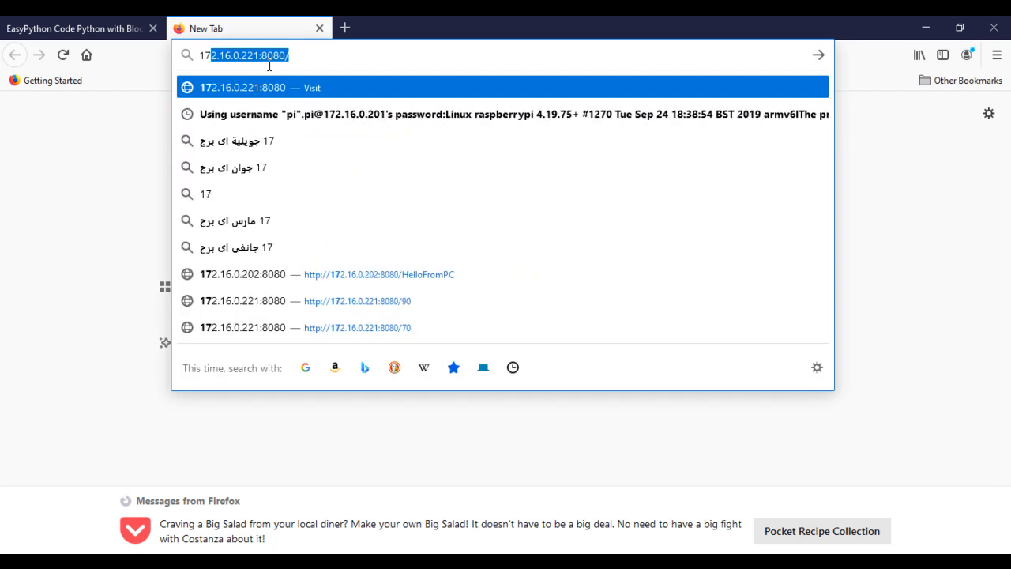
text(10)
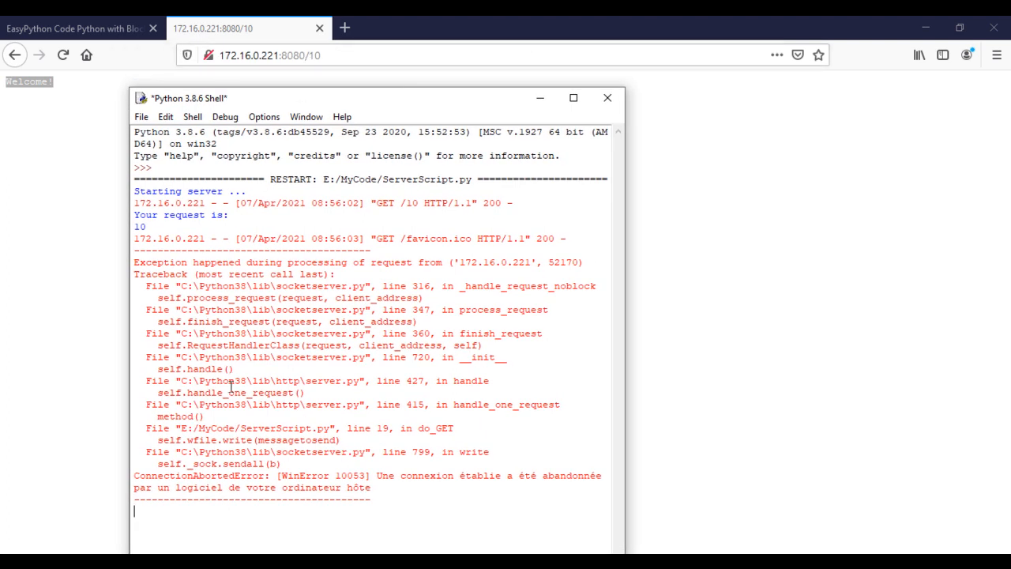
mouse_move(256, 455)
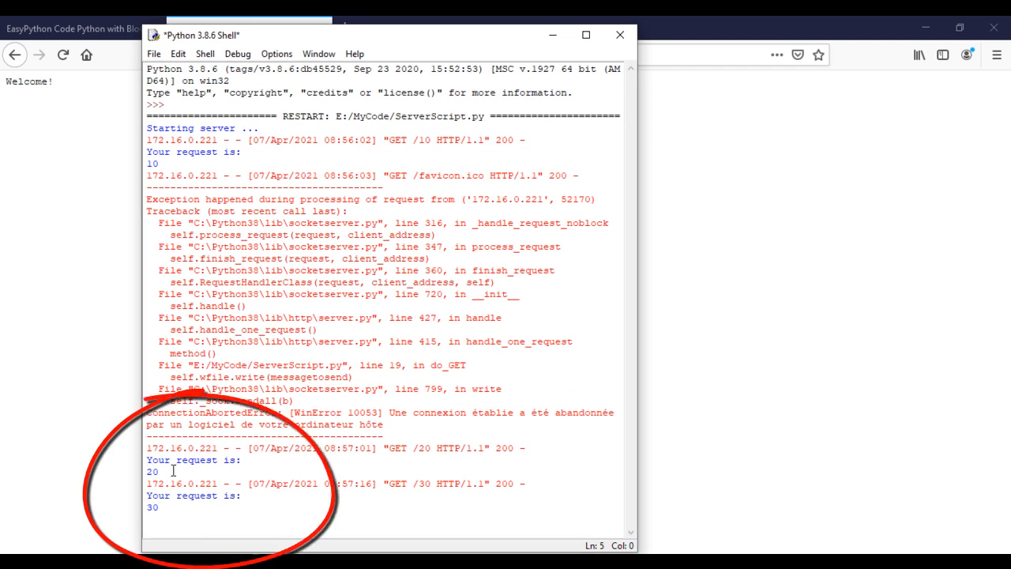
mouse_move(259, 430)
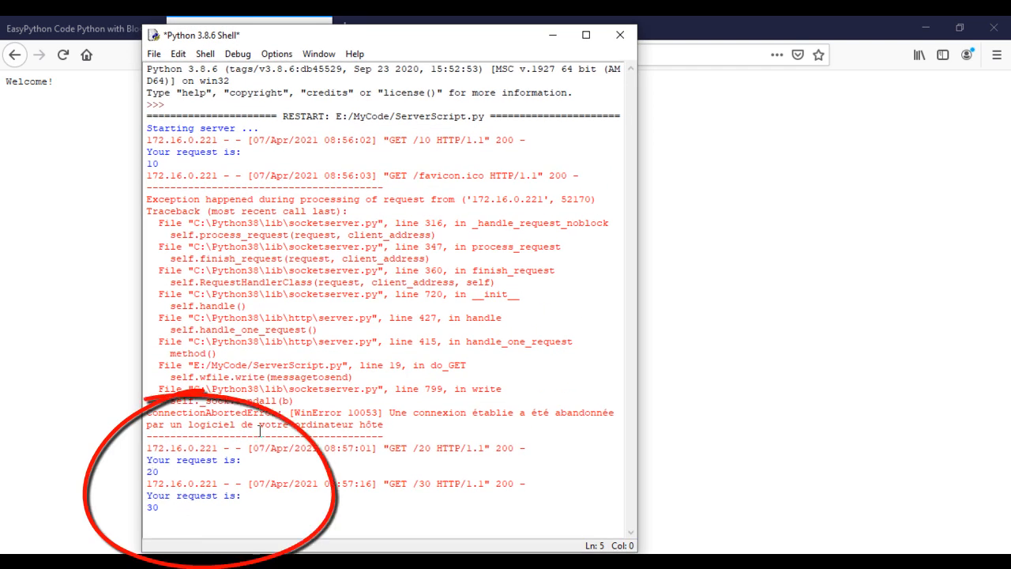
Step: View data.csv in E:\MyCode twice to check the logged request values
click(250, 28)
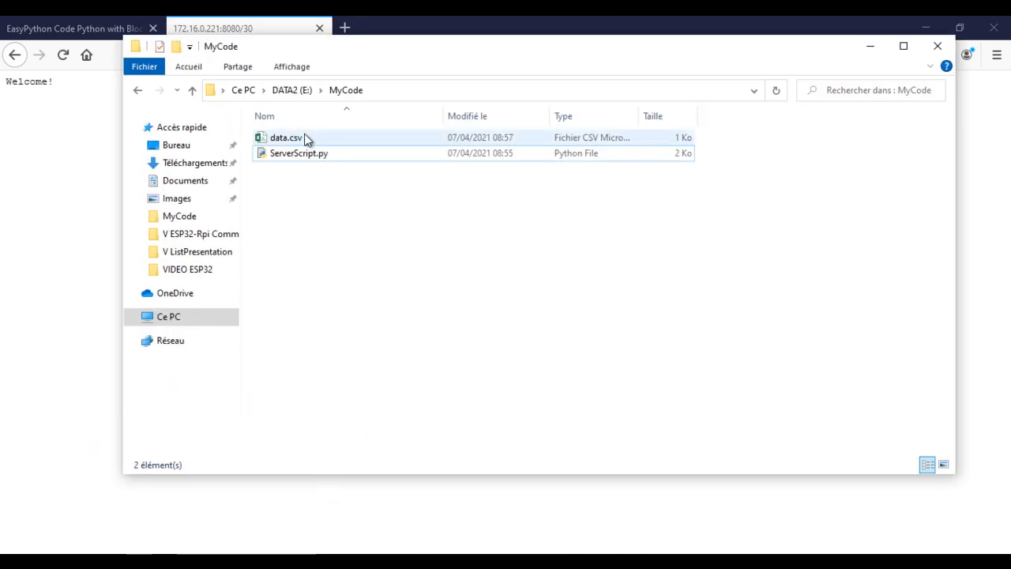
click(286, 136)
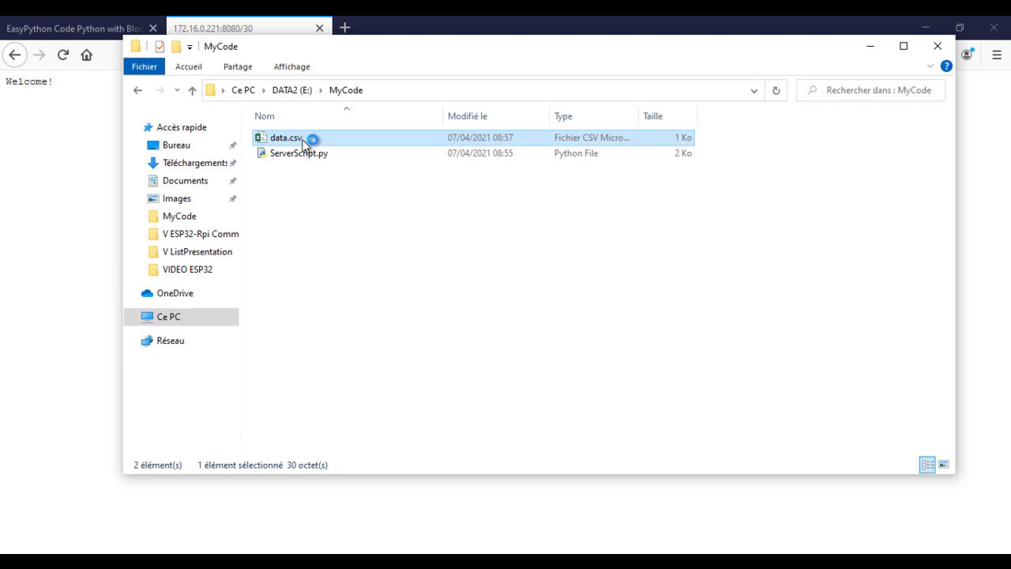
double_click(286, 137)
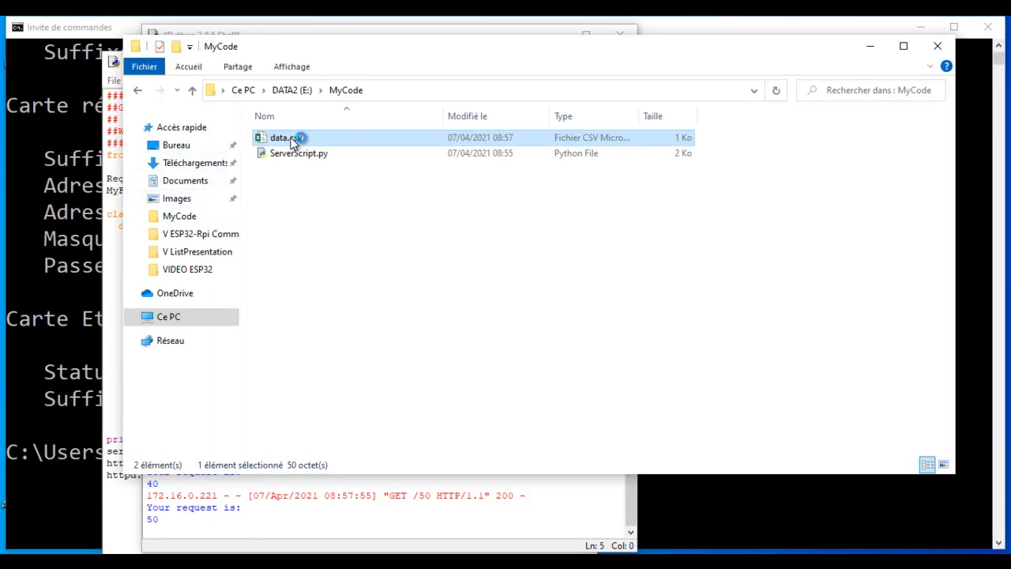
double_click(278, 138)
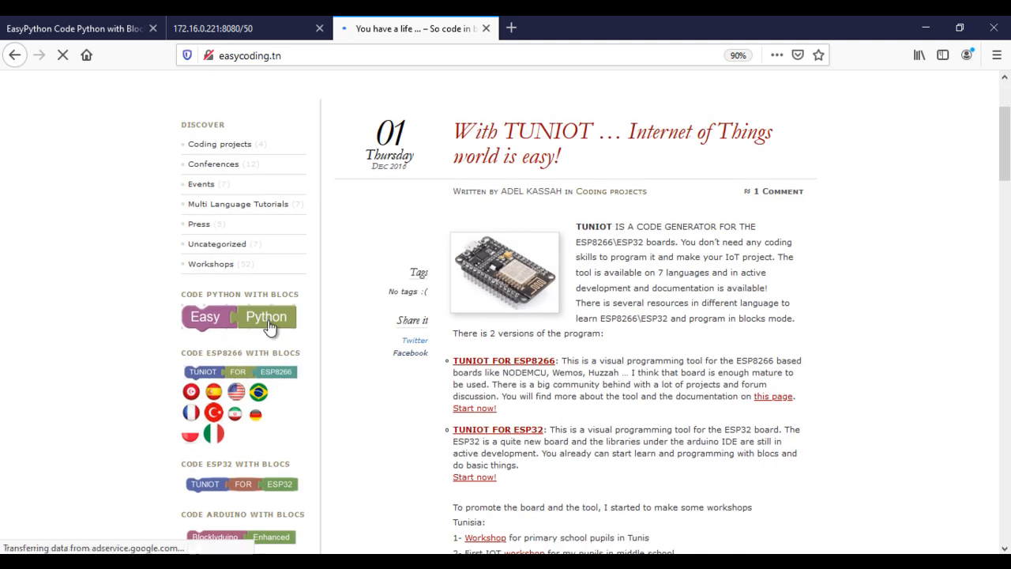
Step: Enter the TUNIOT for ESP32 editor from easycoding.tn and close the welcome popup
scroll(down, 3)
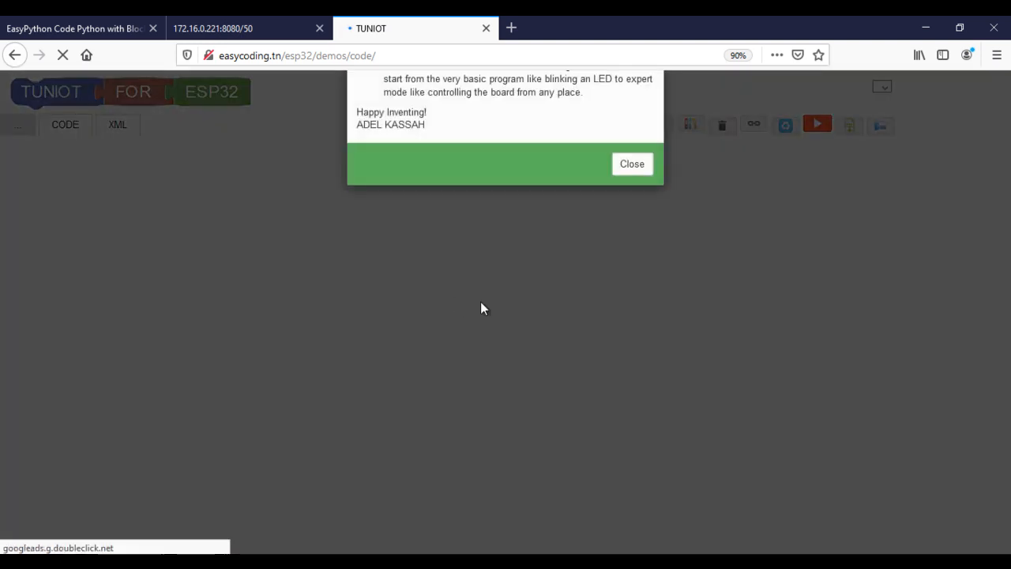
click(632, 163)
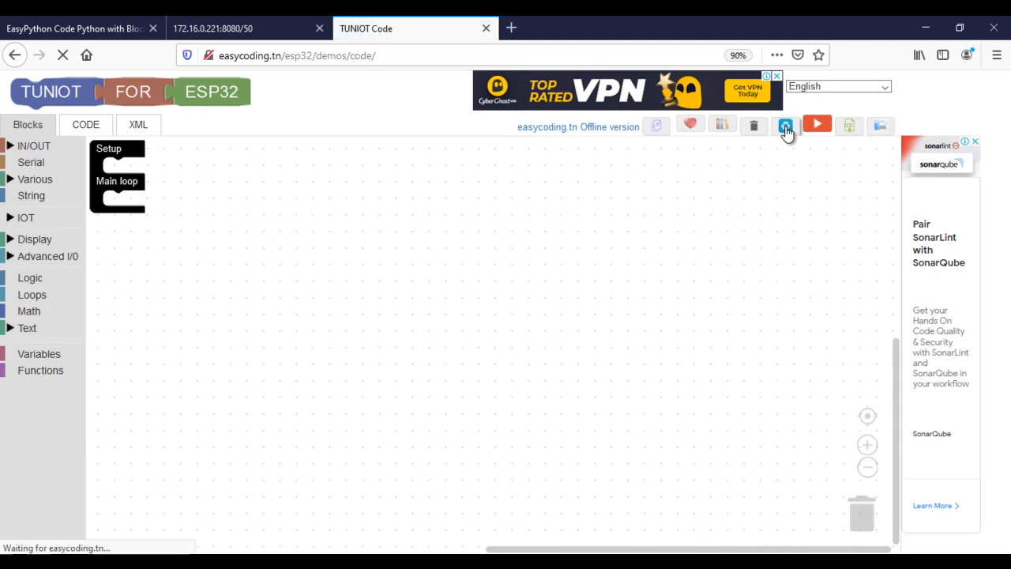
click(785, 126)
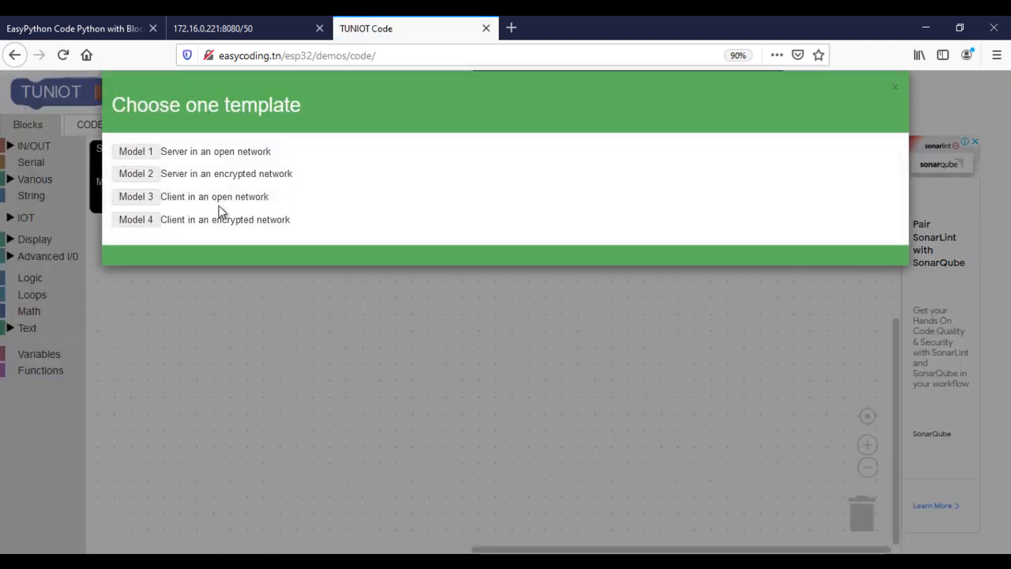
mouse_move(136, 220)
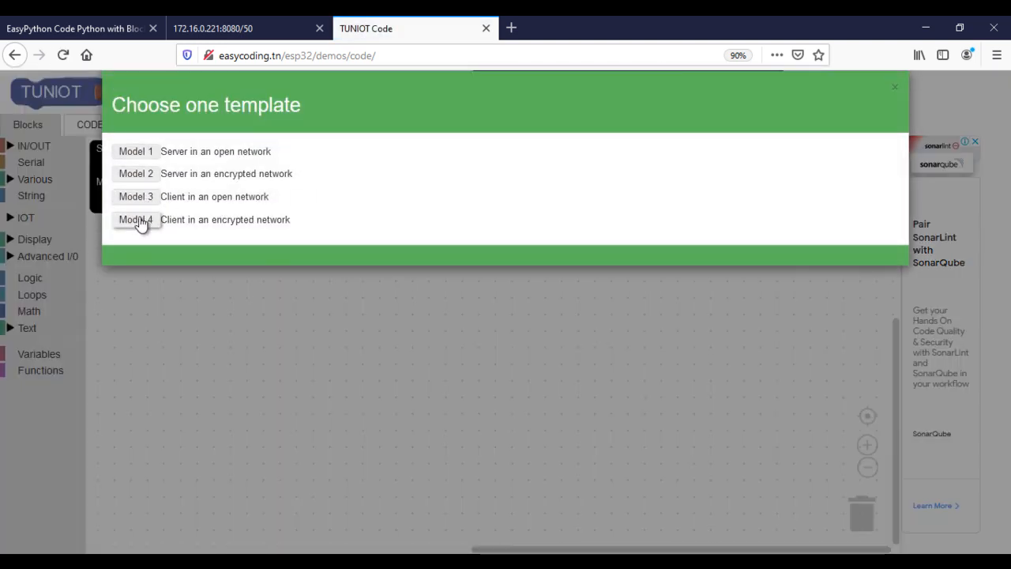
click(136, 220)
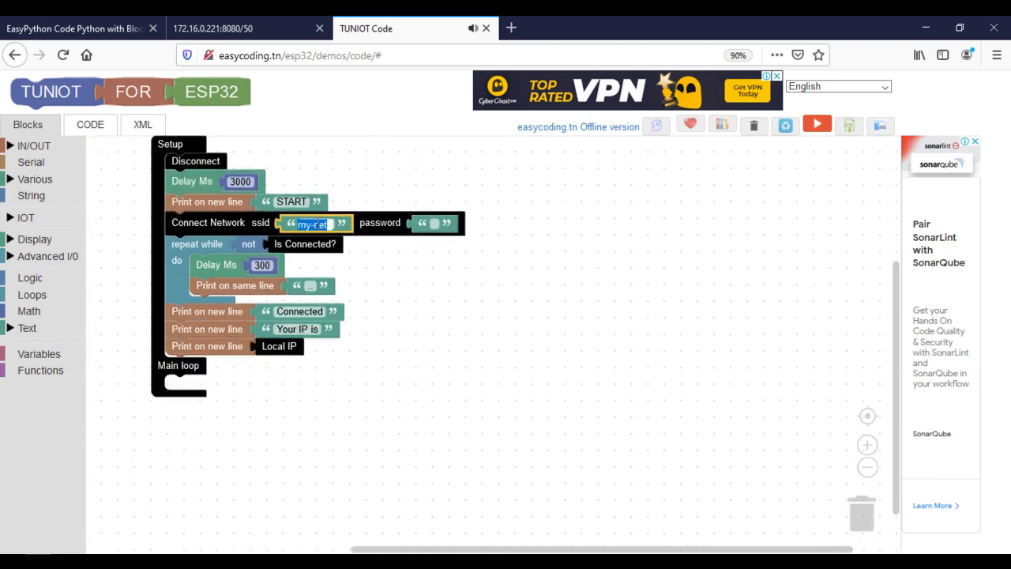
text(Global)
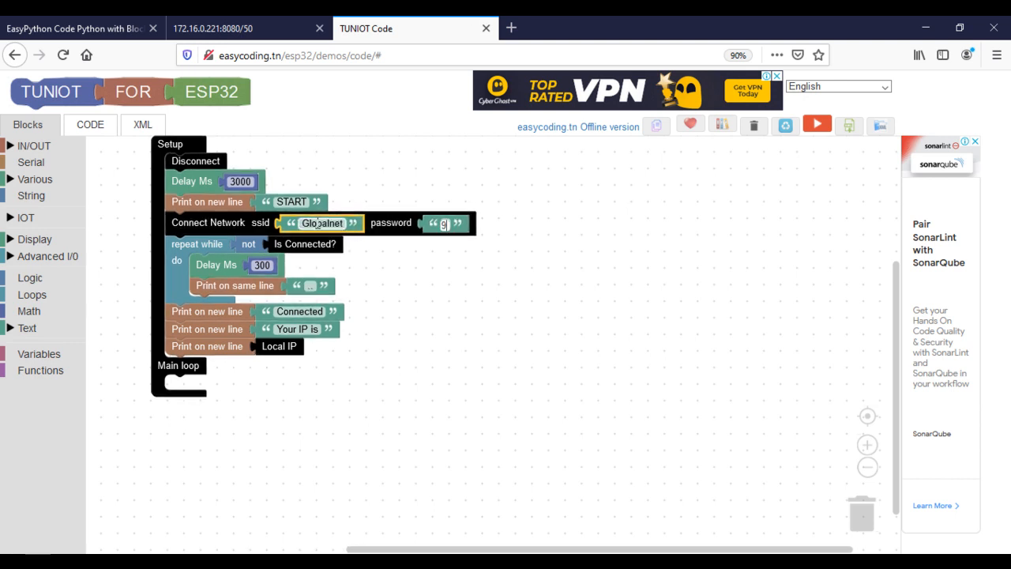
text(9999999)
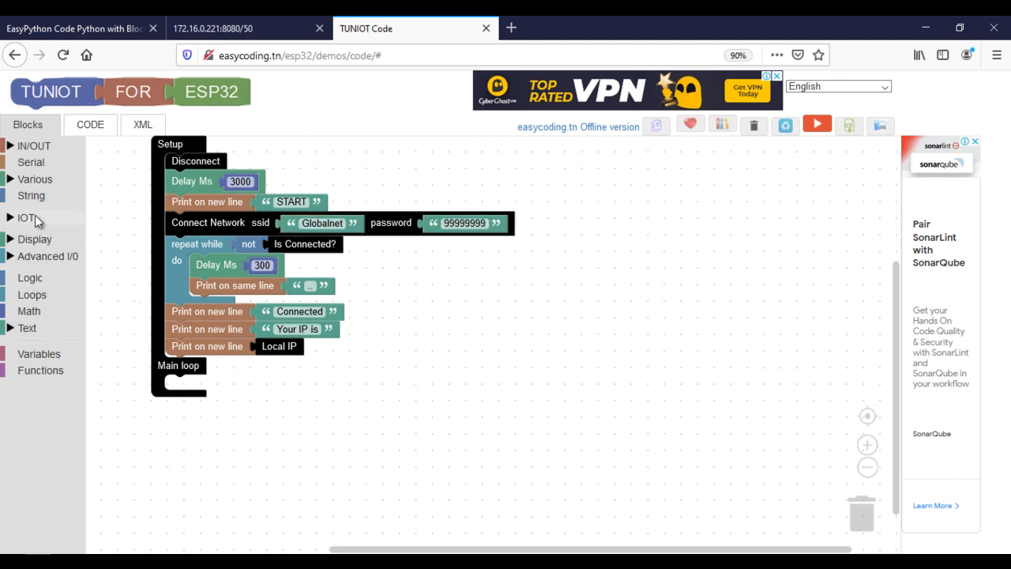
Step: Add an IOT Client connect block in Main loop with host 172.16.0.221 and port 8080
click(27, 218)
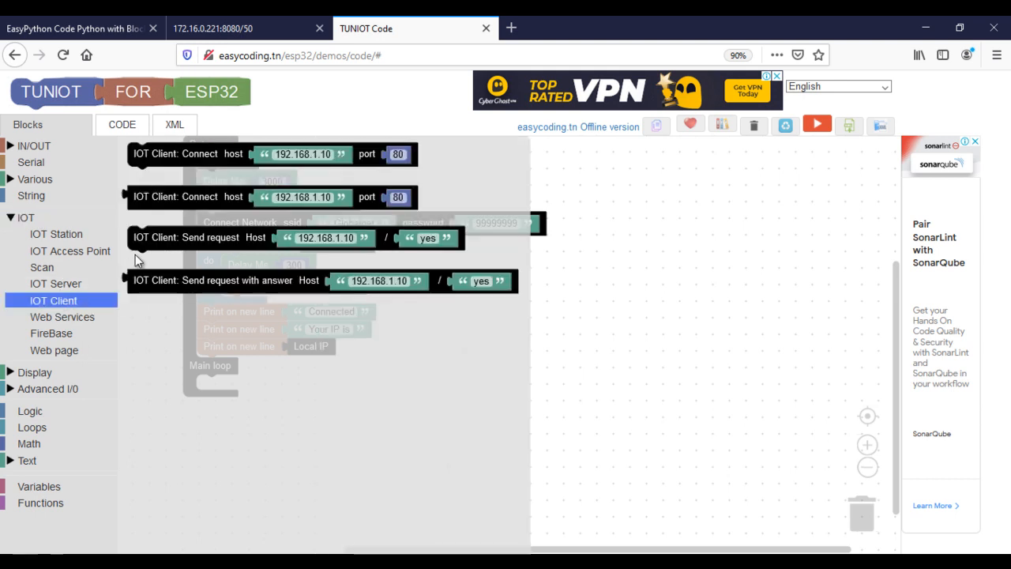
click(190, 195)
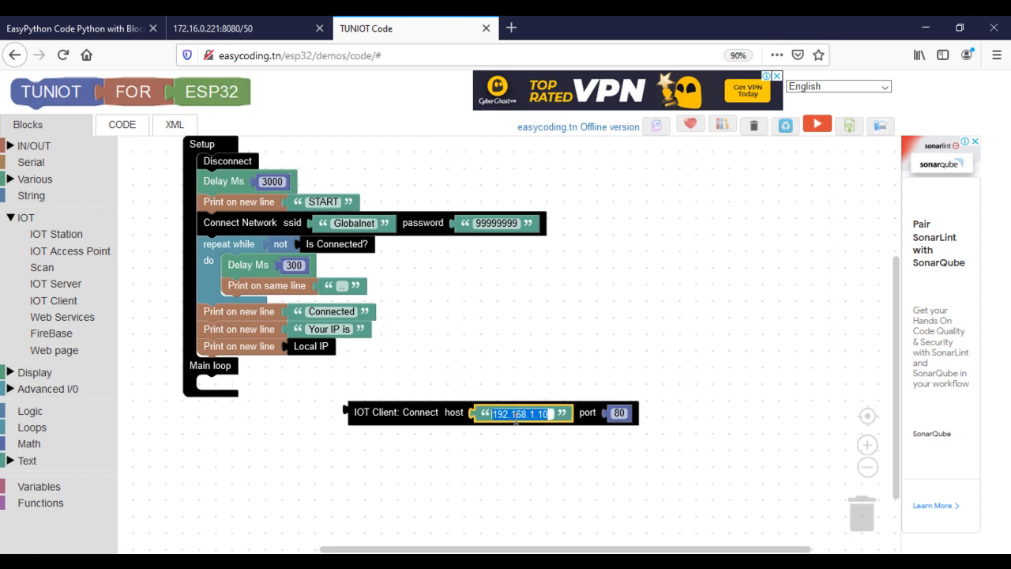
text(172.16.0.221:)
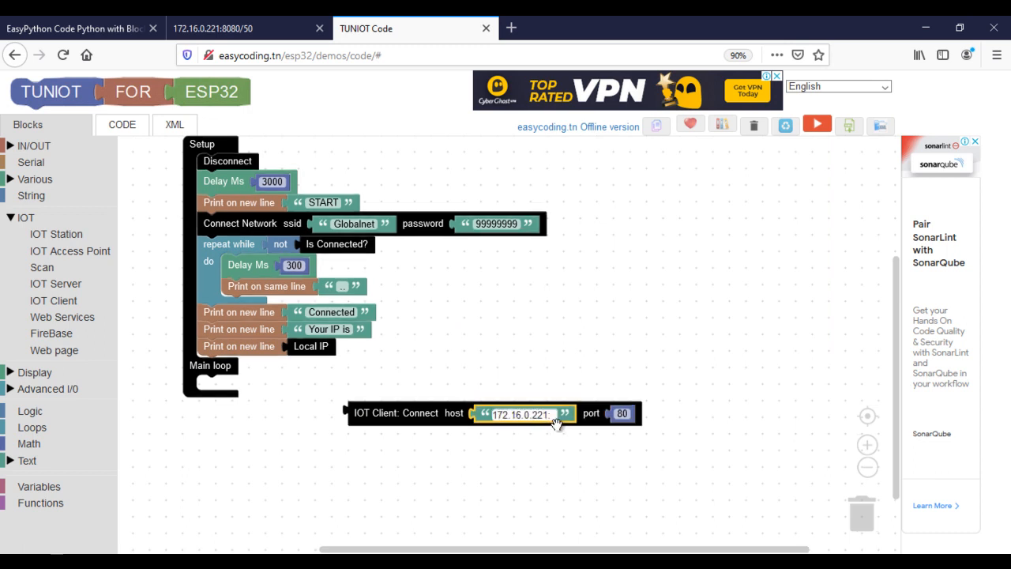
click(623, 414)
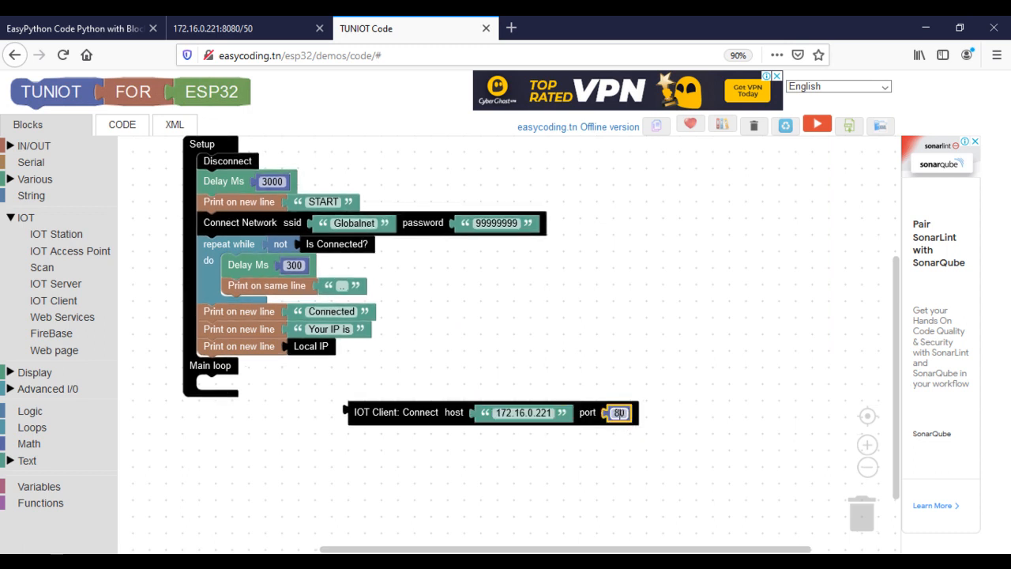
text(8080)
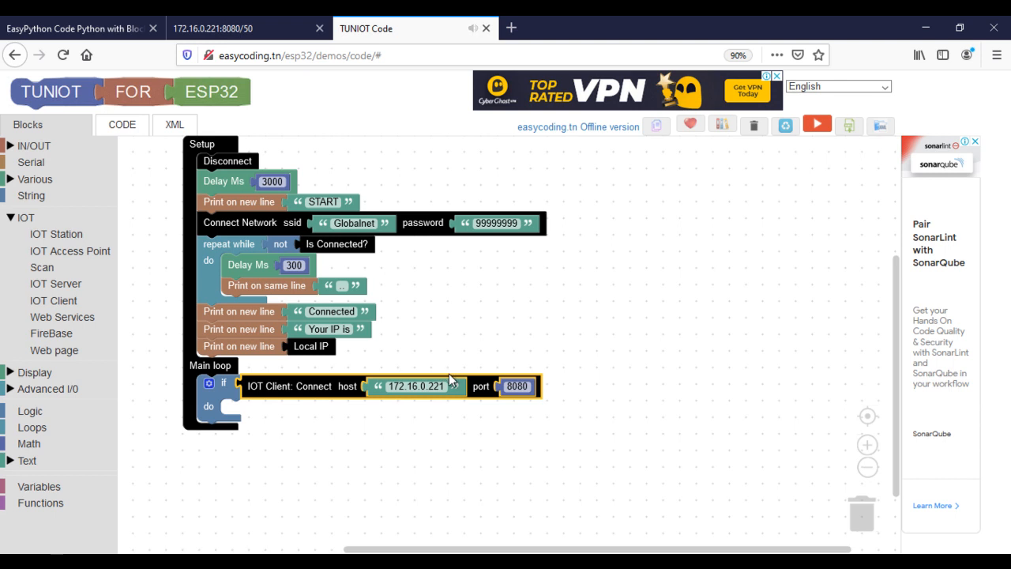
mouse_move(449, 407)
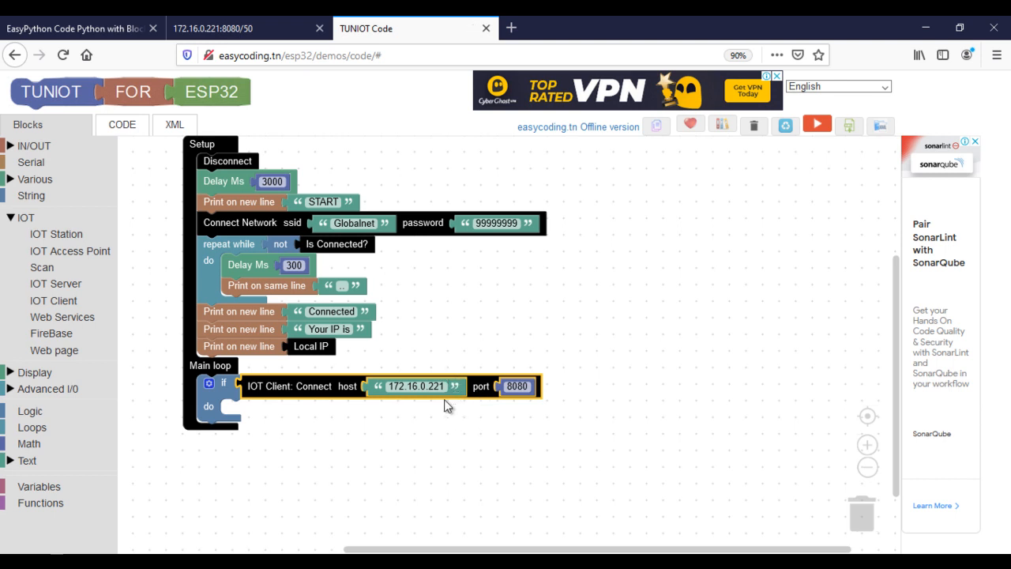
Step: Add a send-request block to 172.16.0.221:8080 and remove its default 'yes' path text
click(54, 300)
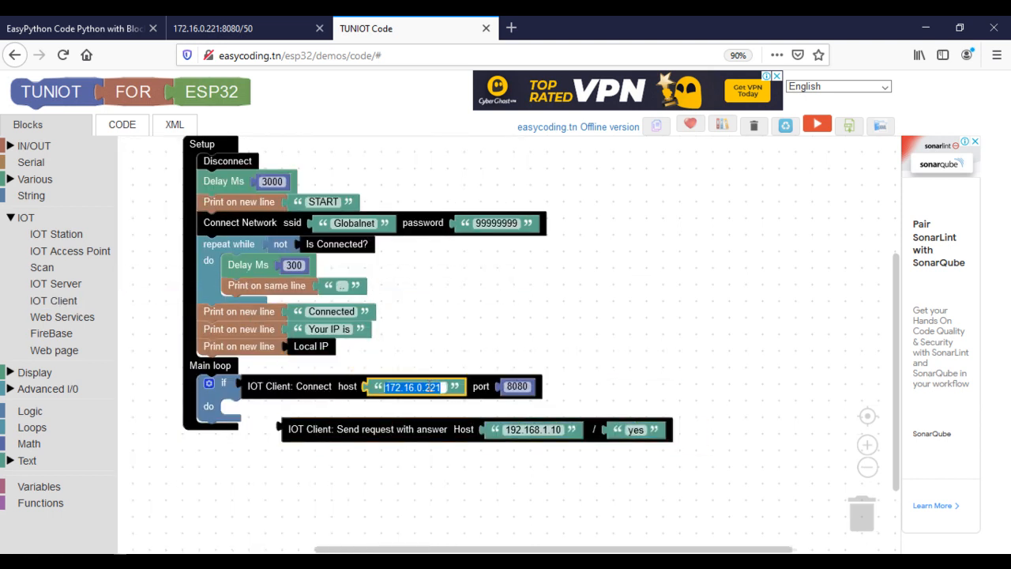
click(531, 430)
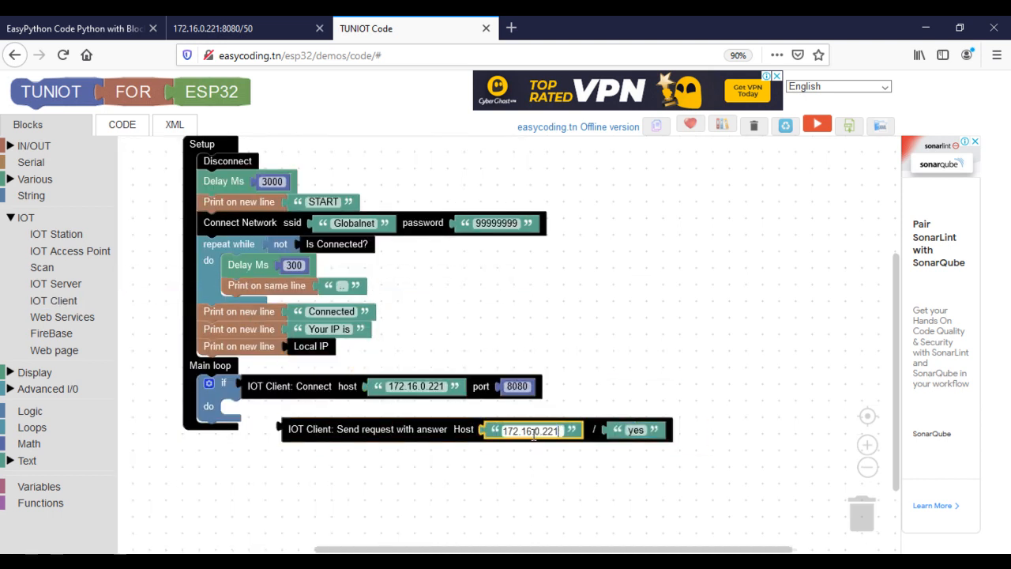
text(:8080)
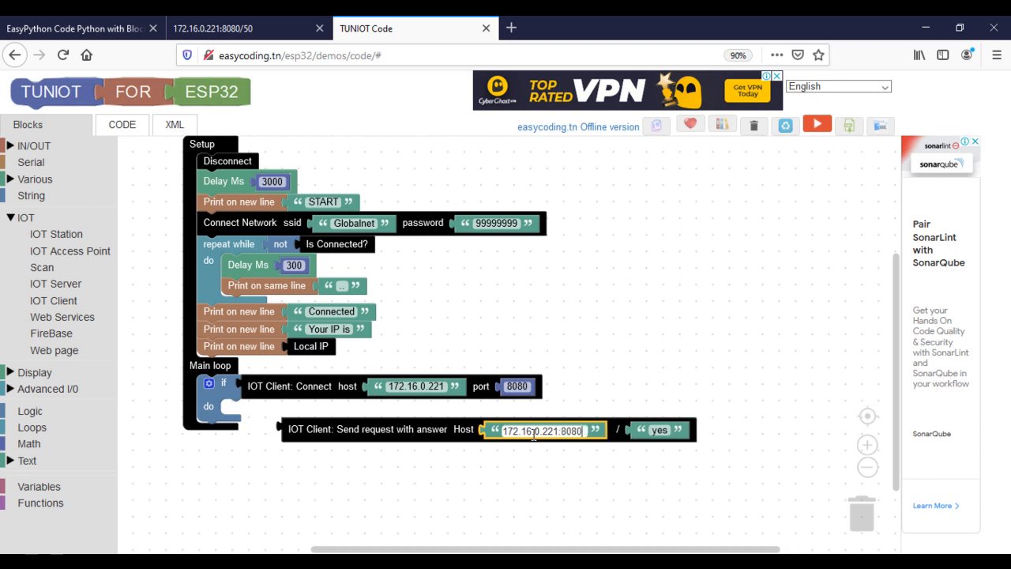
click(660, 430)
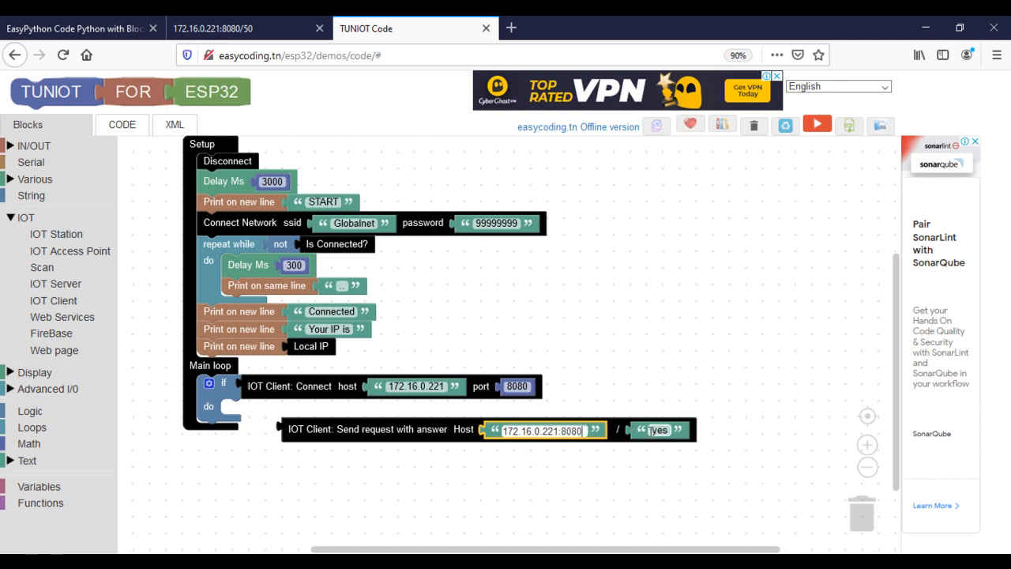
click(659, 430)
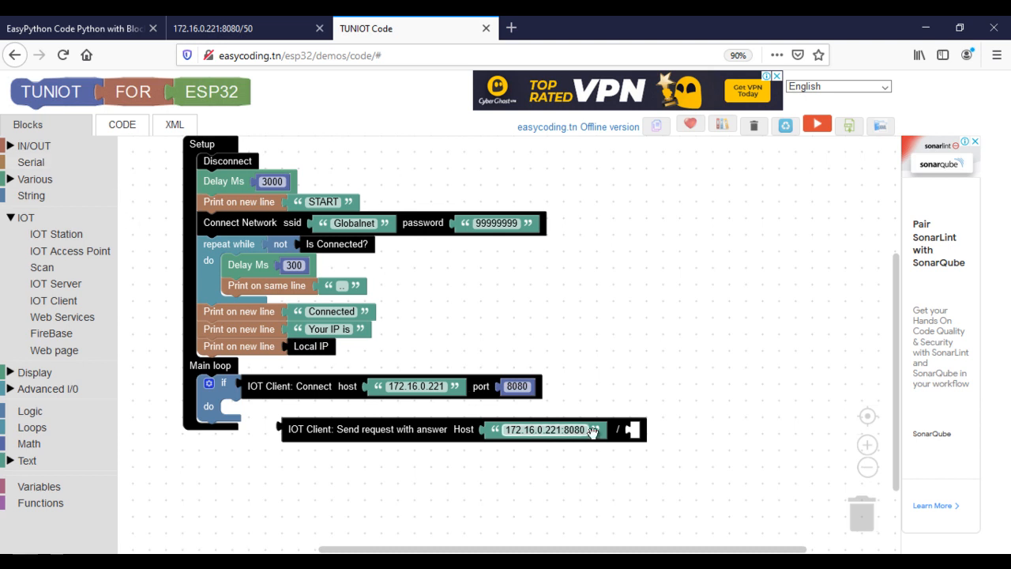
Step: Declare a long variable i with value 0 in Setup
click(37, 487)
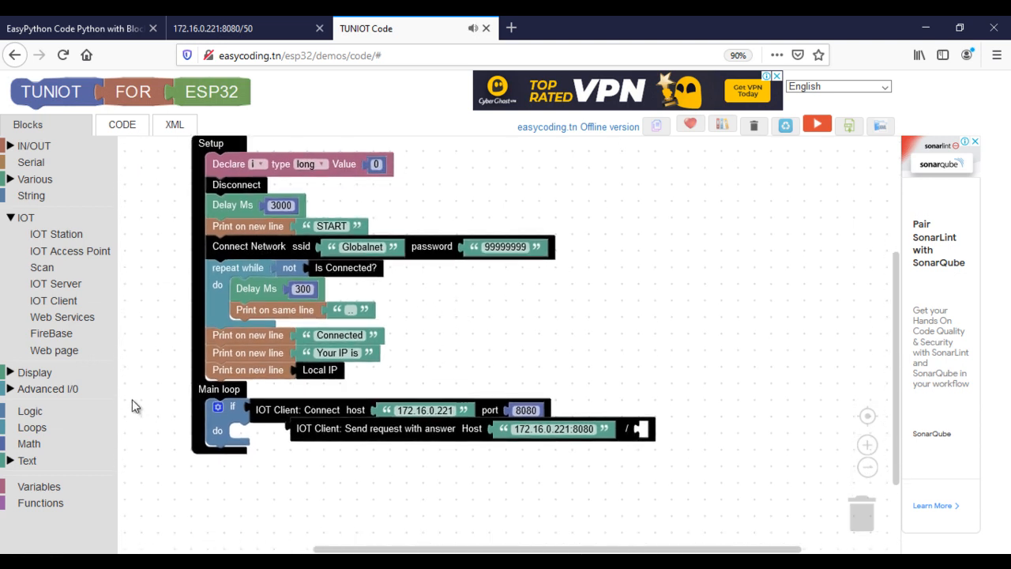
Step: Set i to a random number between 0 and 100 at the top of Main loop
click(38, 486)
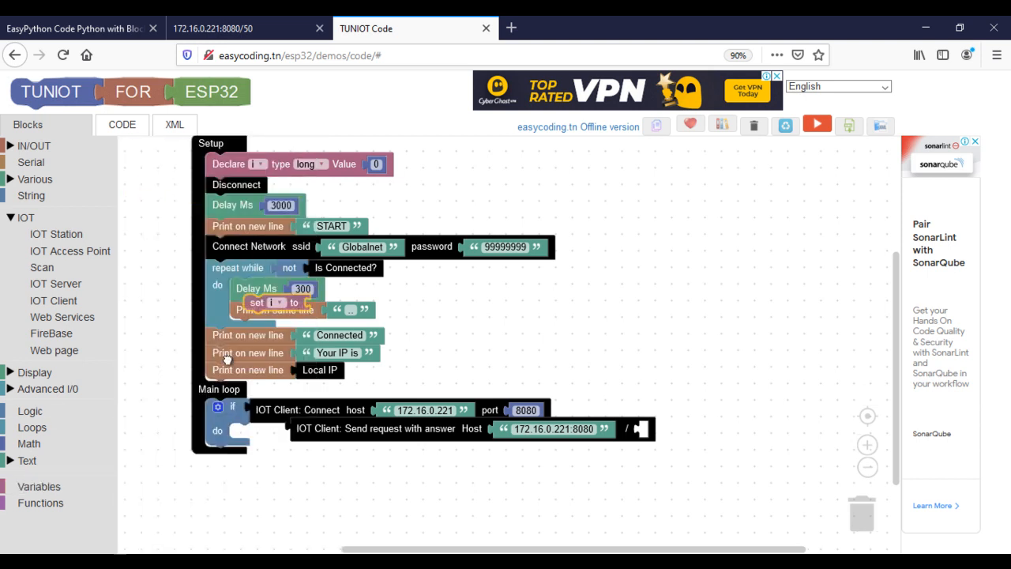
drag(274, 303, 259, 463)
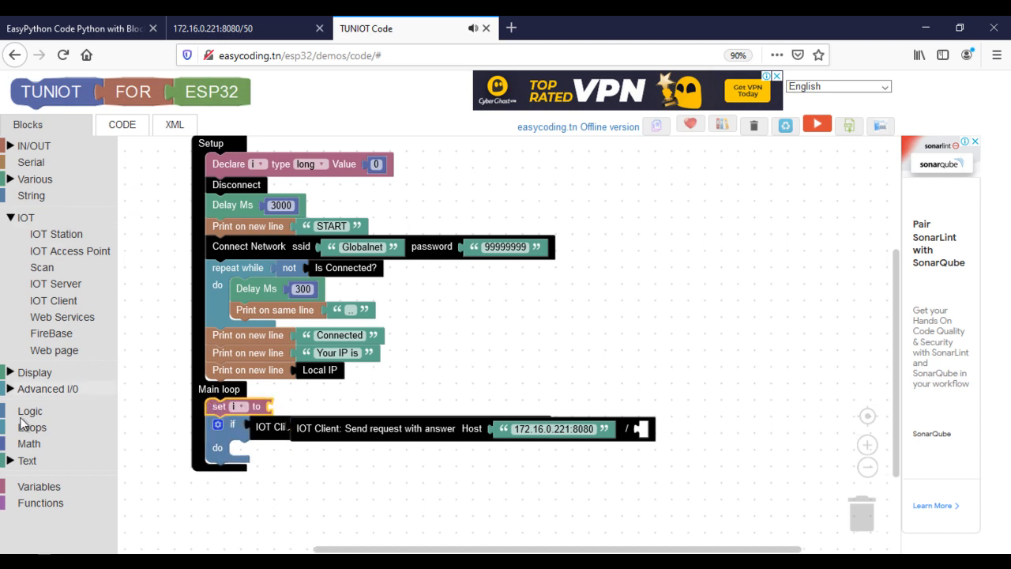
click(28, 443)
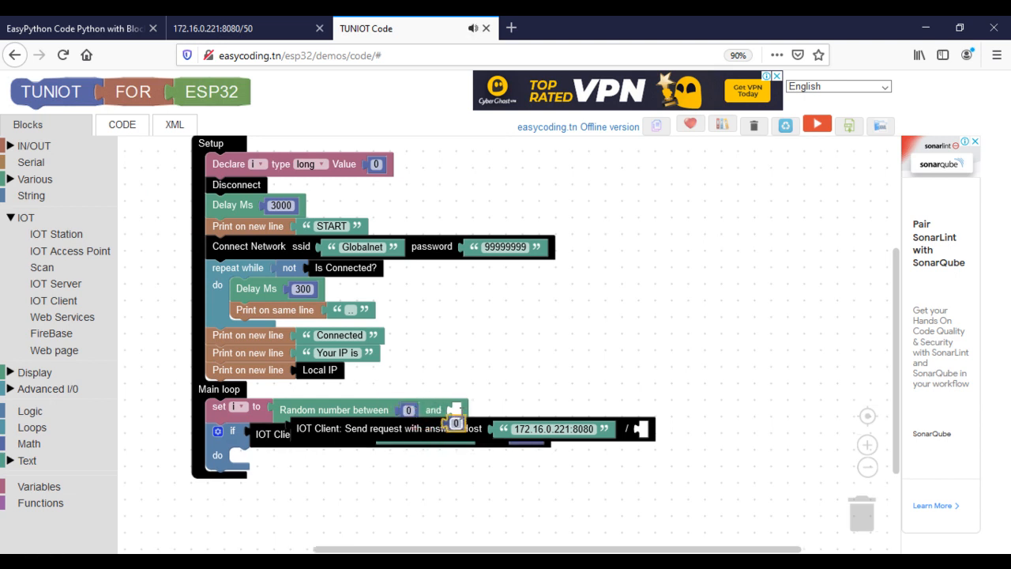
text(100)
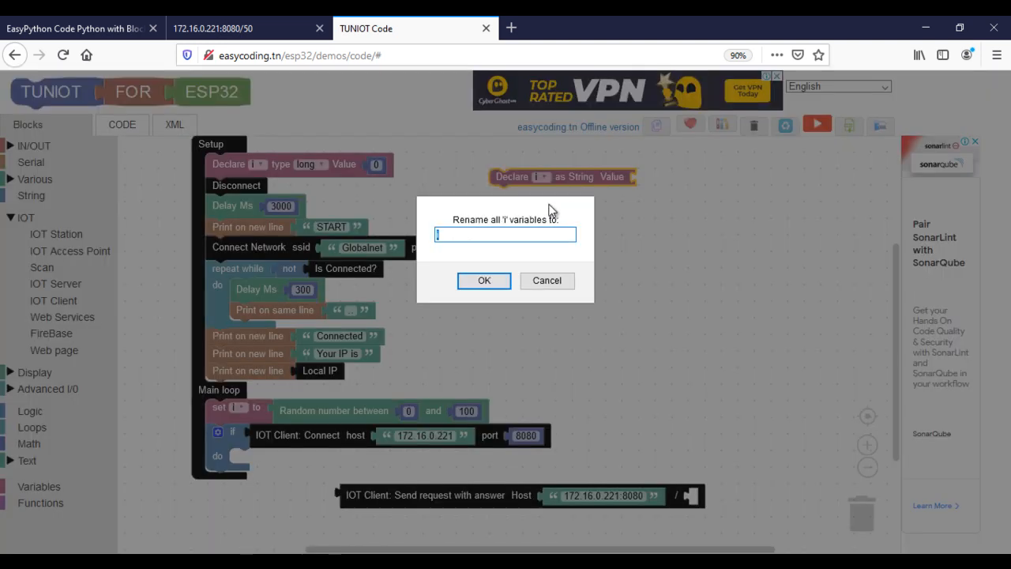
Step: Declare StringVariable as String, set it to i in the loop, and use it as the request path
text(String)
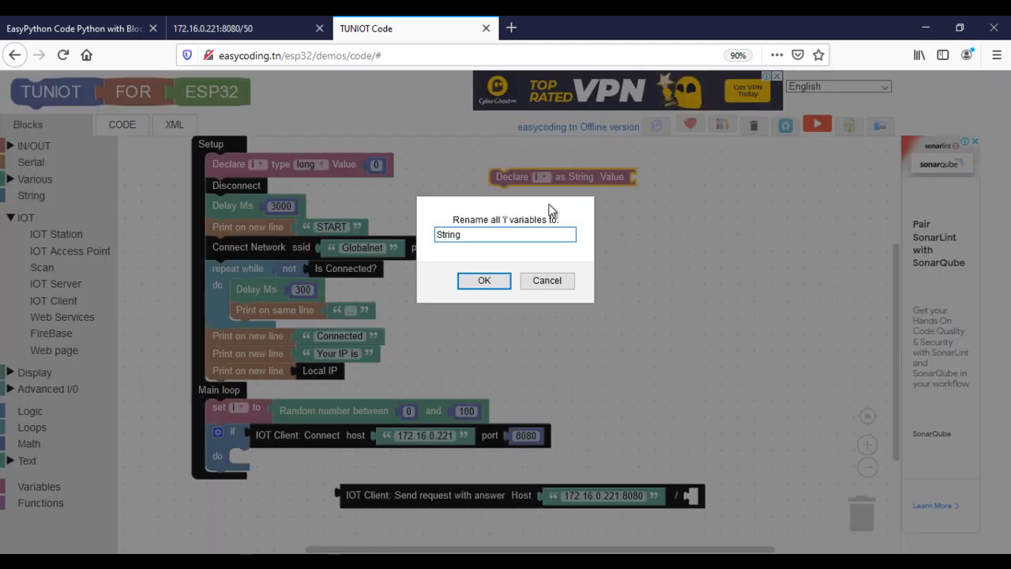
click(483, 281)
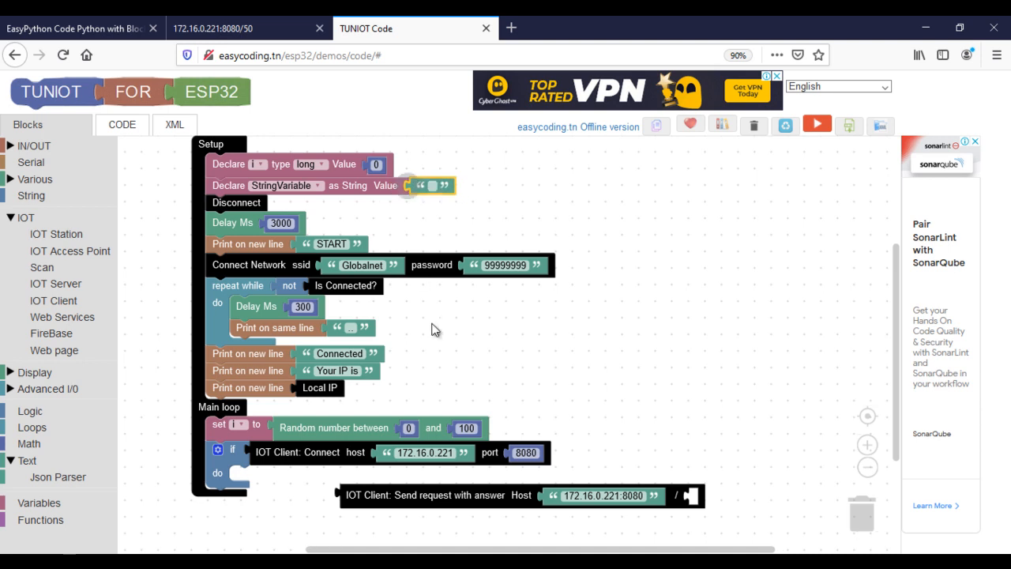
click(38, 502)
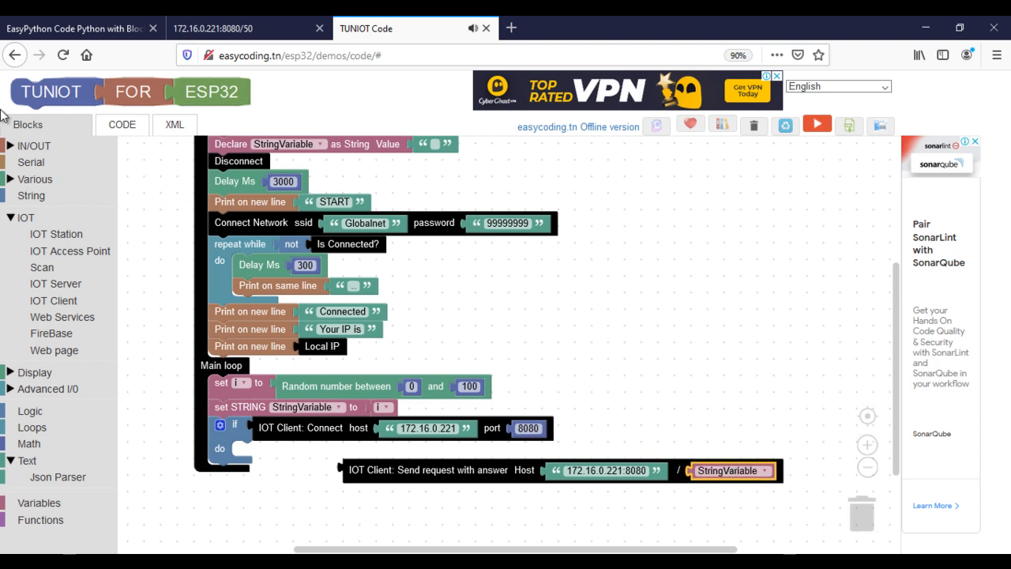
click(32, 162)
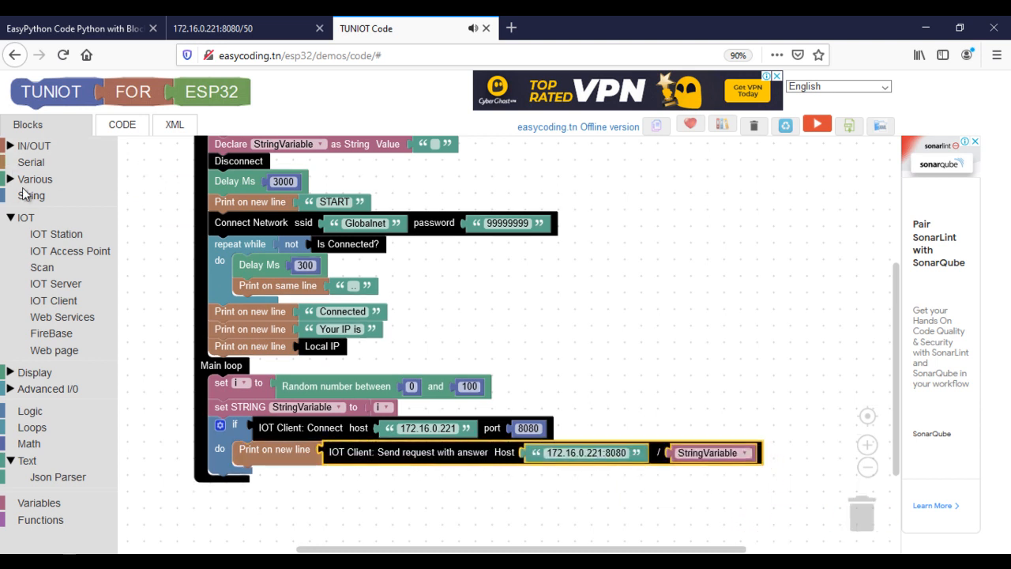
Step: Print the server's answer inside the if and add a 5000 ms delay after it
click(35, 179)
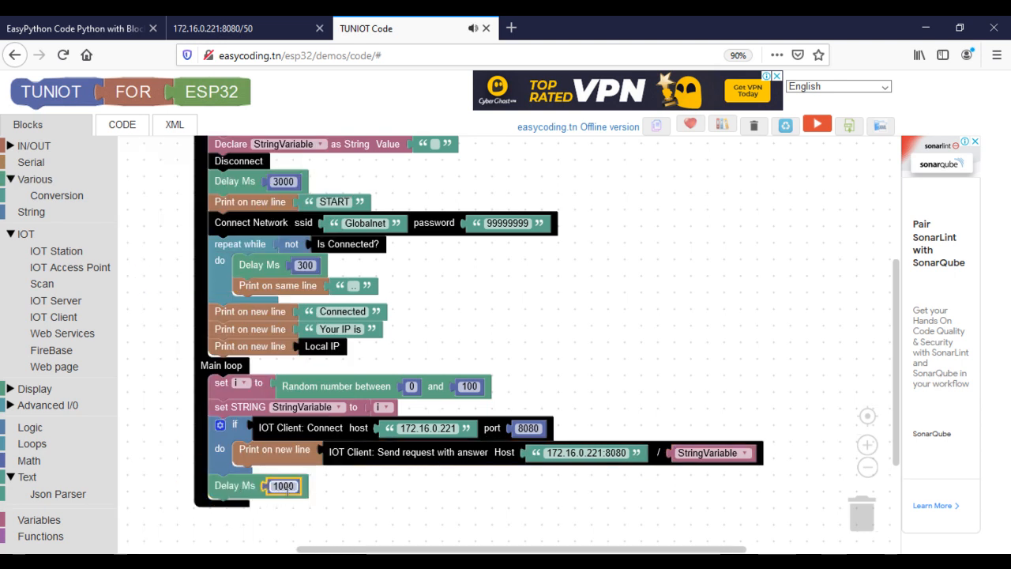
text(5000)
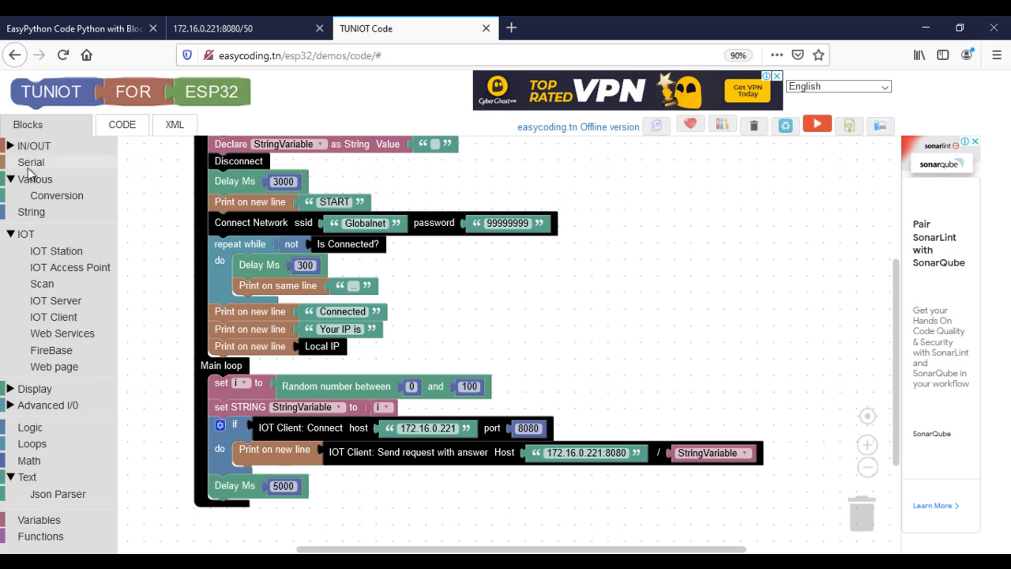
mouse_move(644, 140)
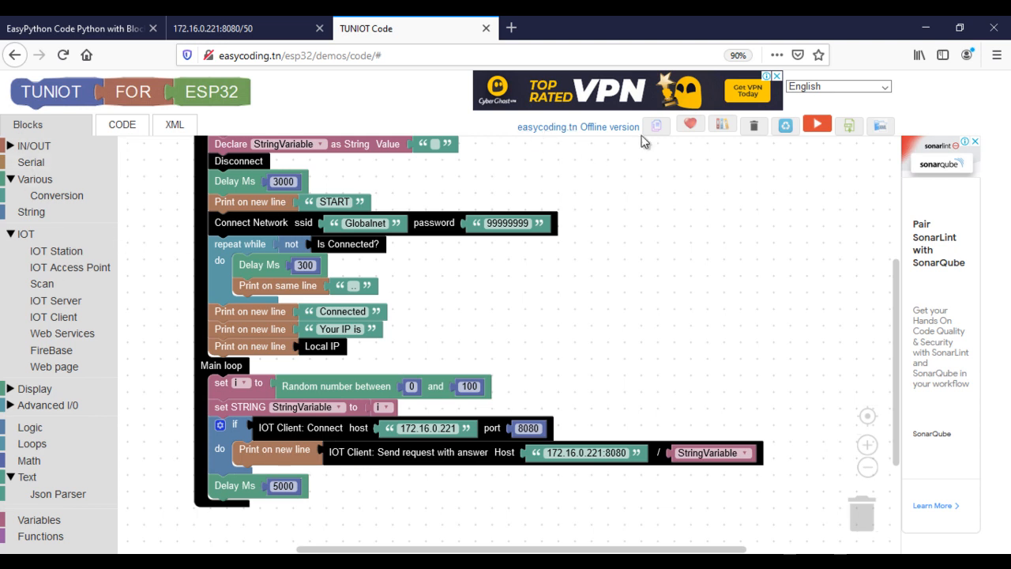
mouse_move(562, 252)
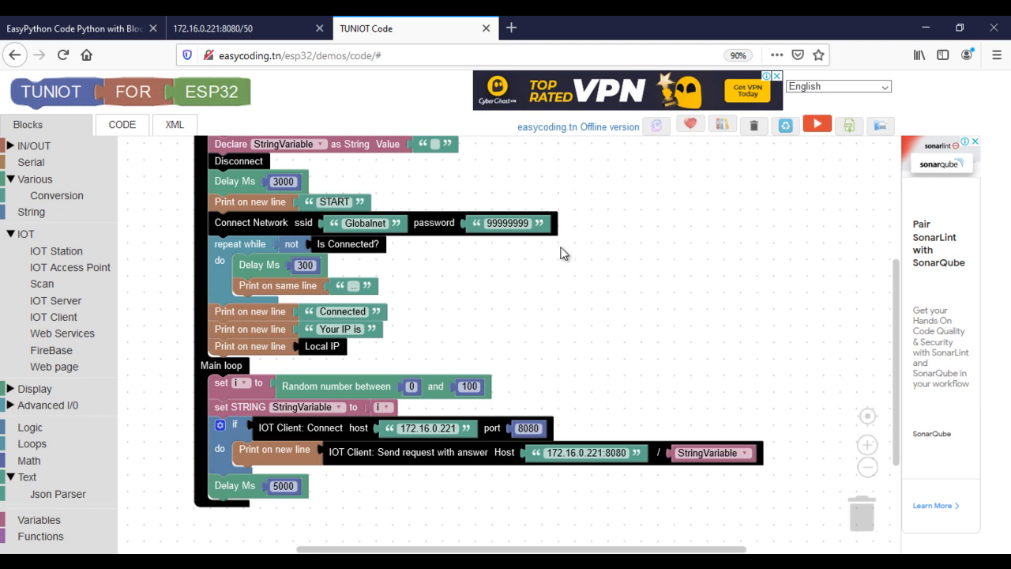
mouse_move(417, 314)
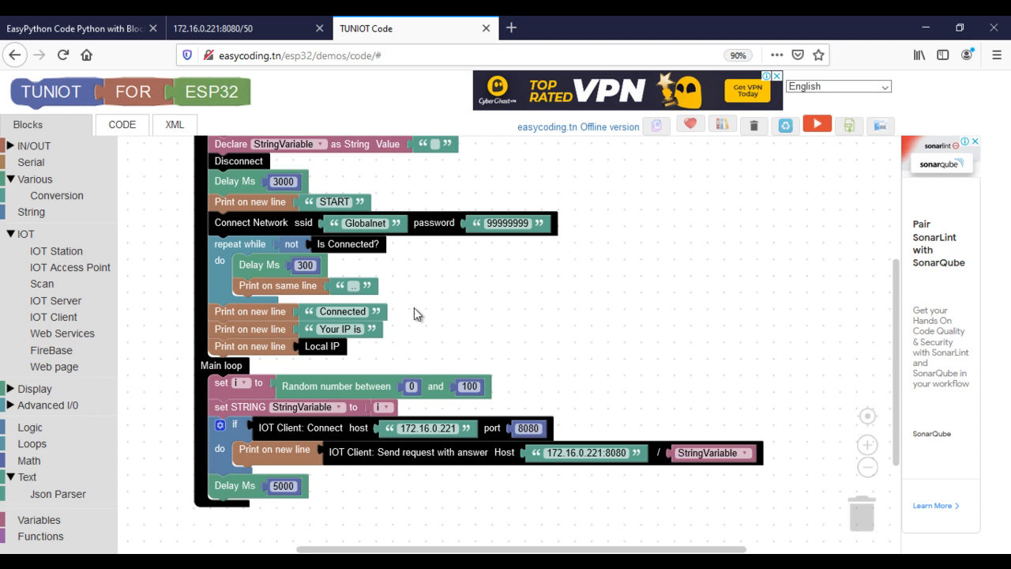
mouse_move(631, 149)
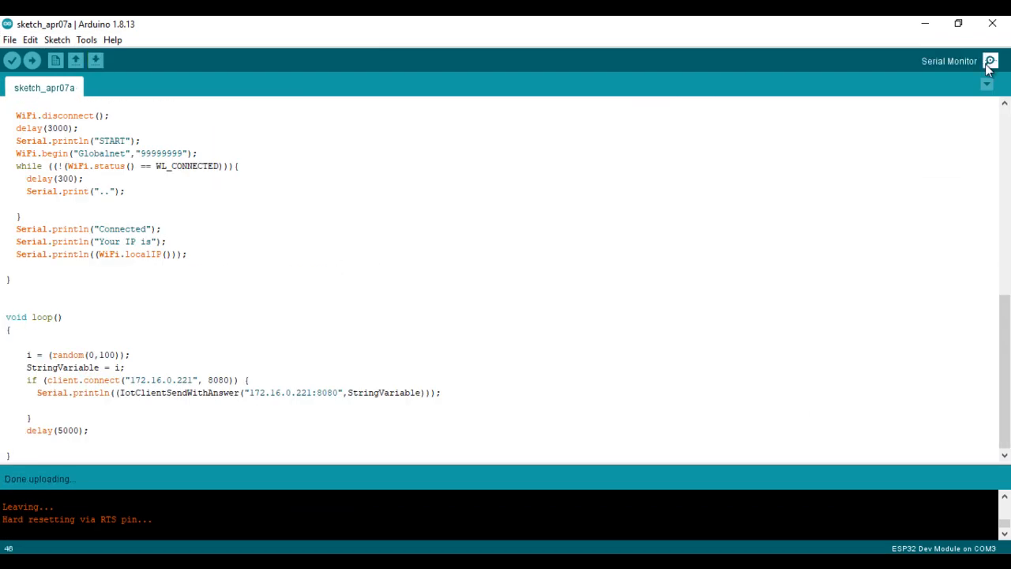
Step: Open the Serial Monitor to watch the uploaded ESP32 sketch's output
click(989, 61)
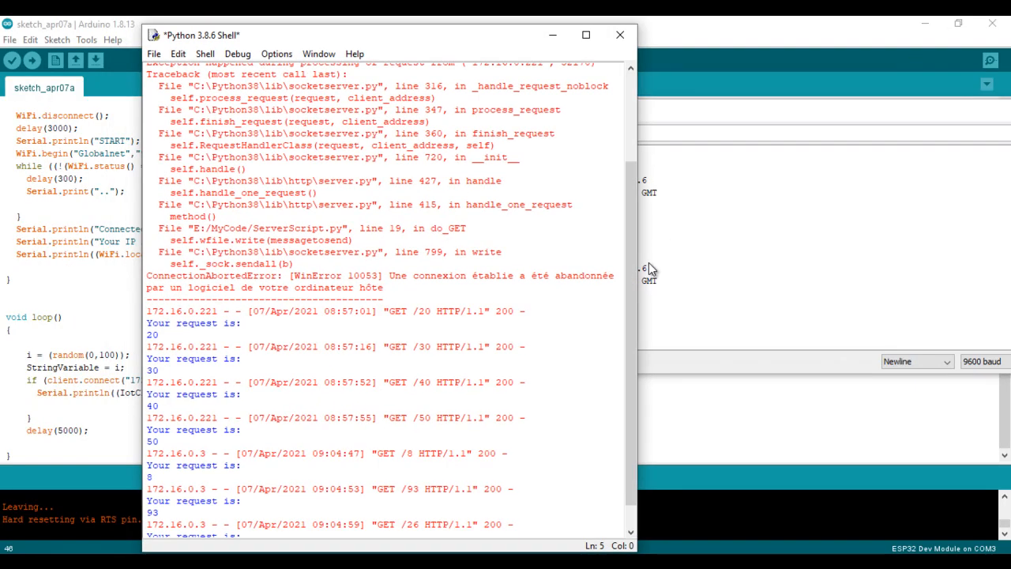
Step: Compare the shell's logged random numbers with the COM3 monitor, then close the monitor and the shell
drag(387, 34, 313, 40)
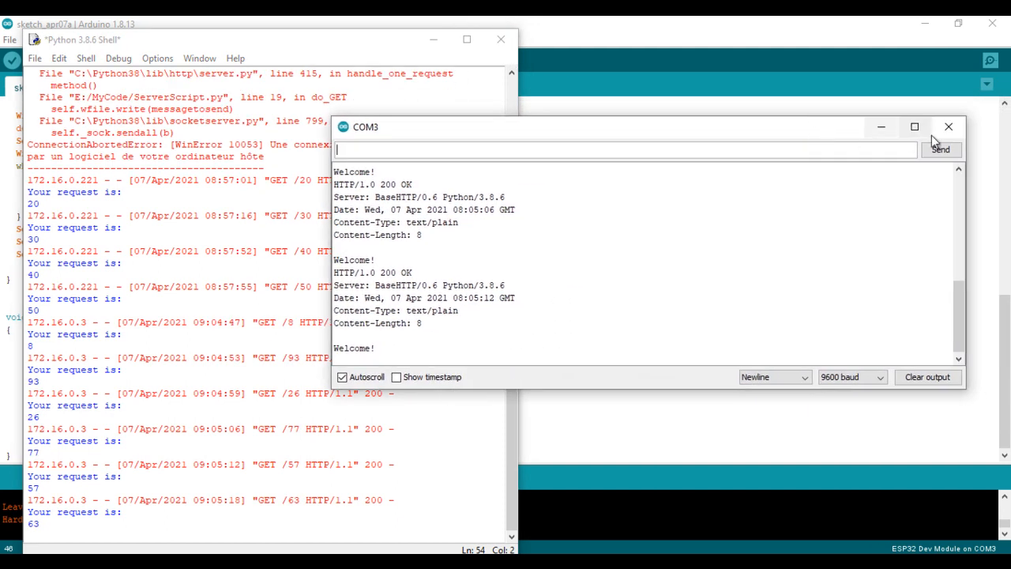
click(948, 127)
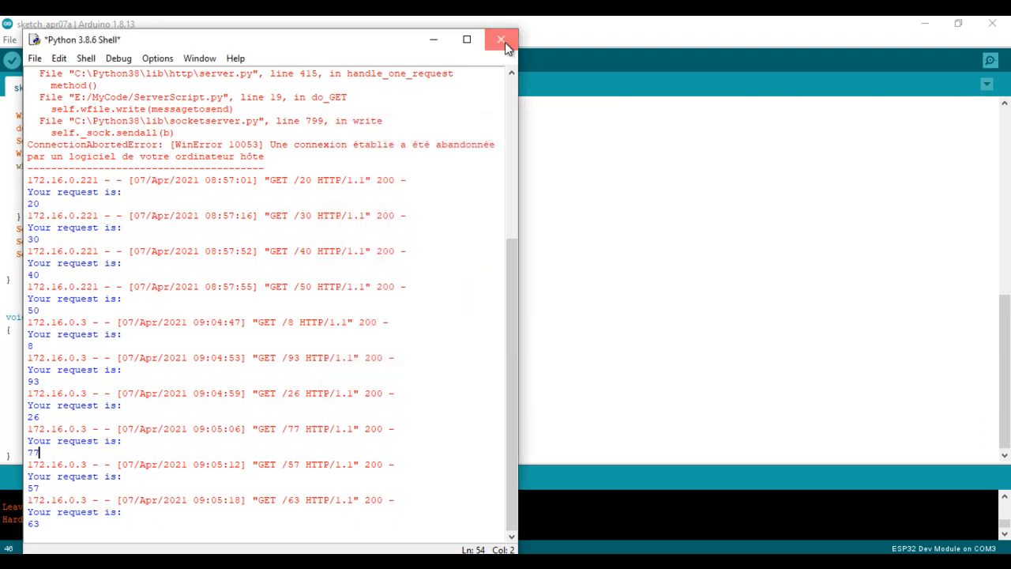
click(501, 39)
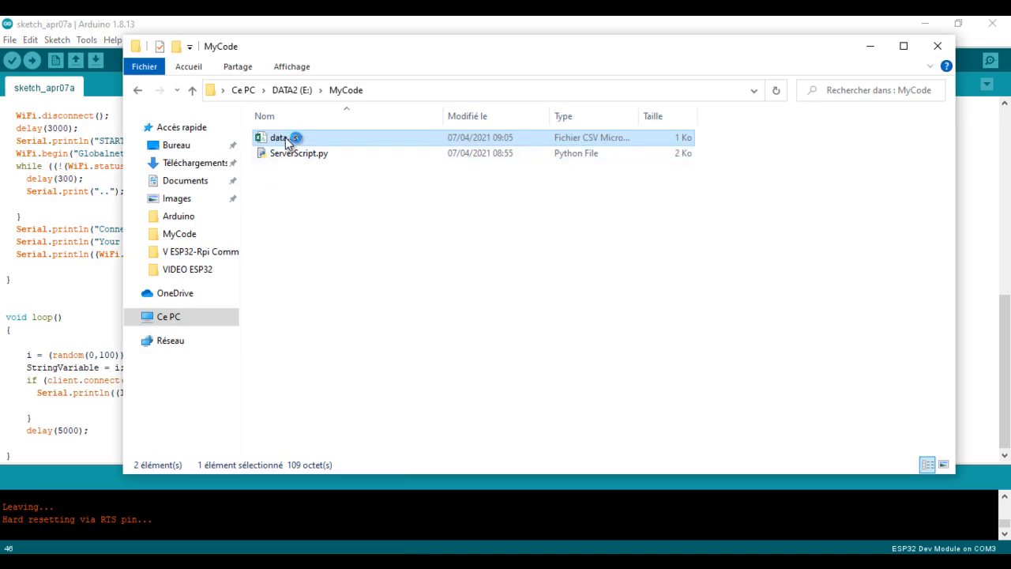
Step: Open data.csv from E:\MyCode in Excel to see the logged values
double_click(286, 138)
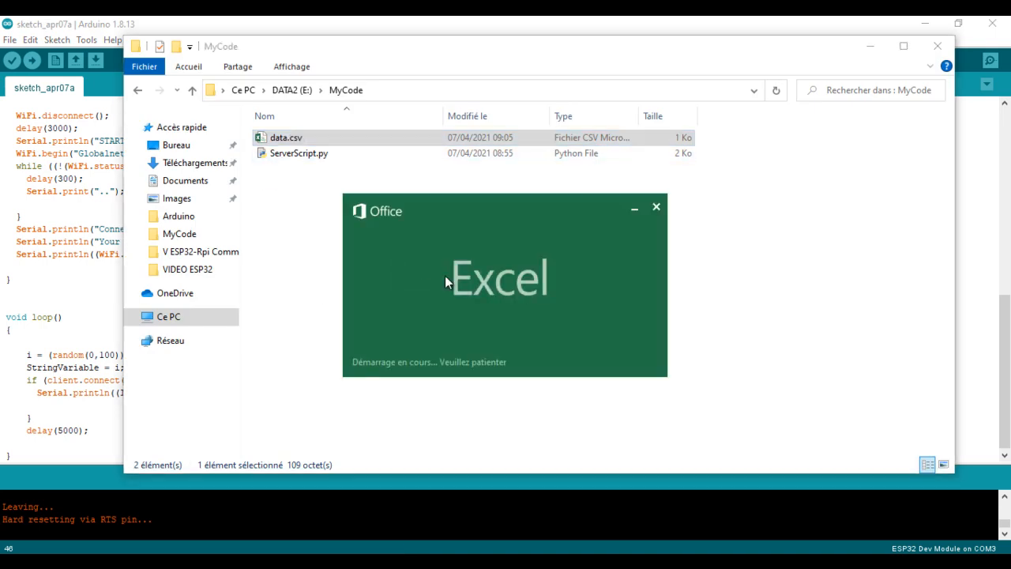